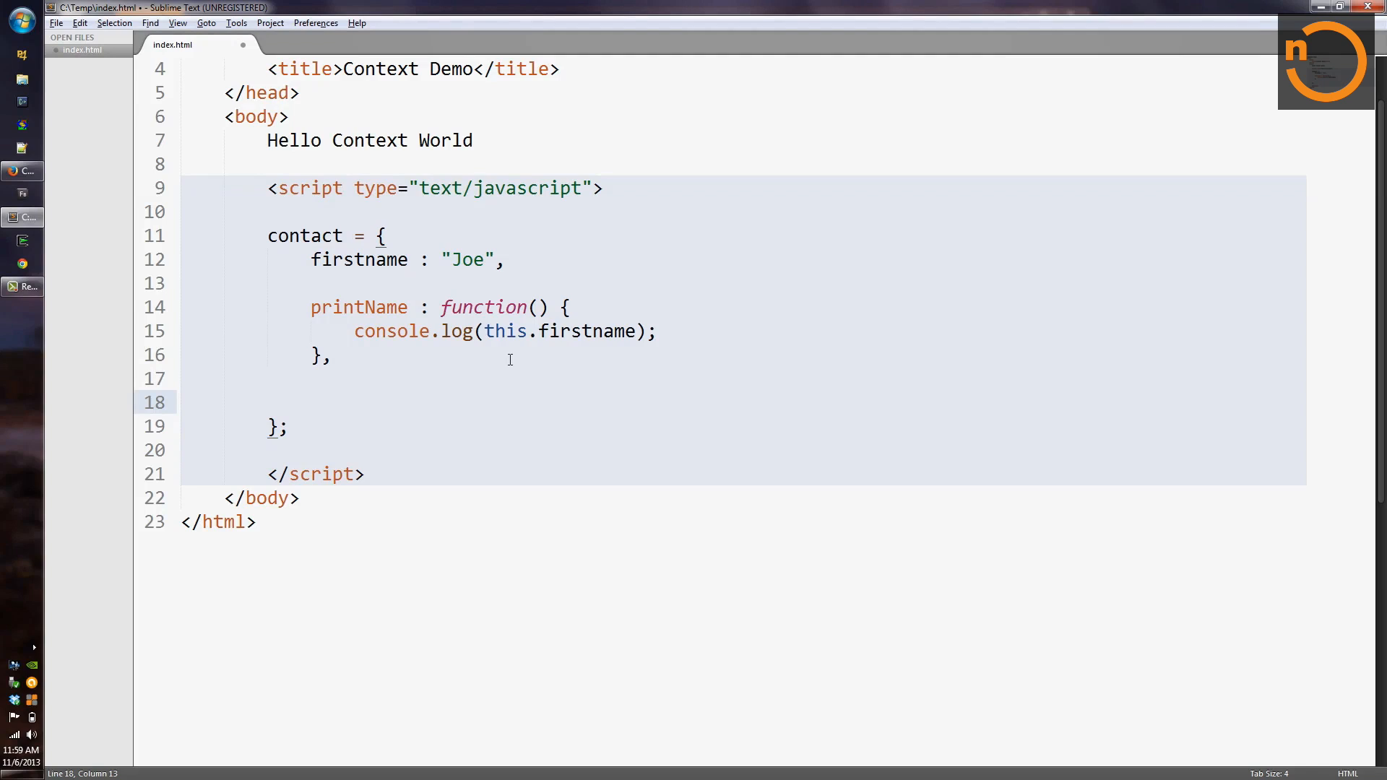
# Add a printLater method calling setTimeout(contact.printName, 1500) to contact
pyautogui.write('printLater :')
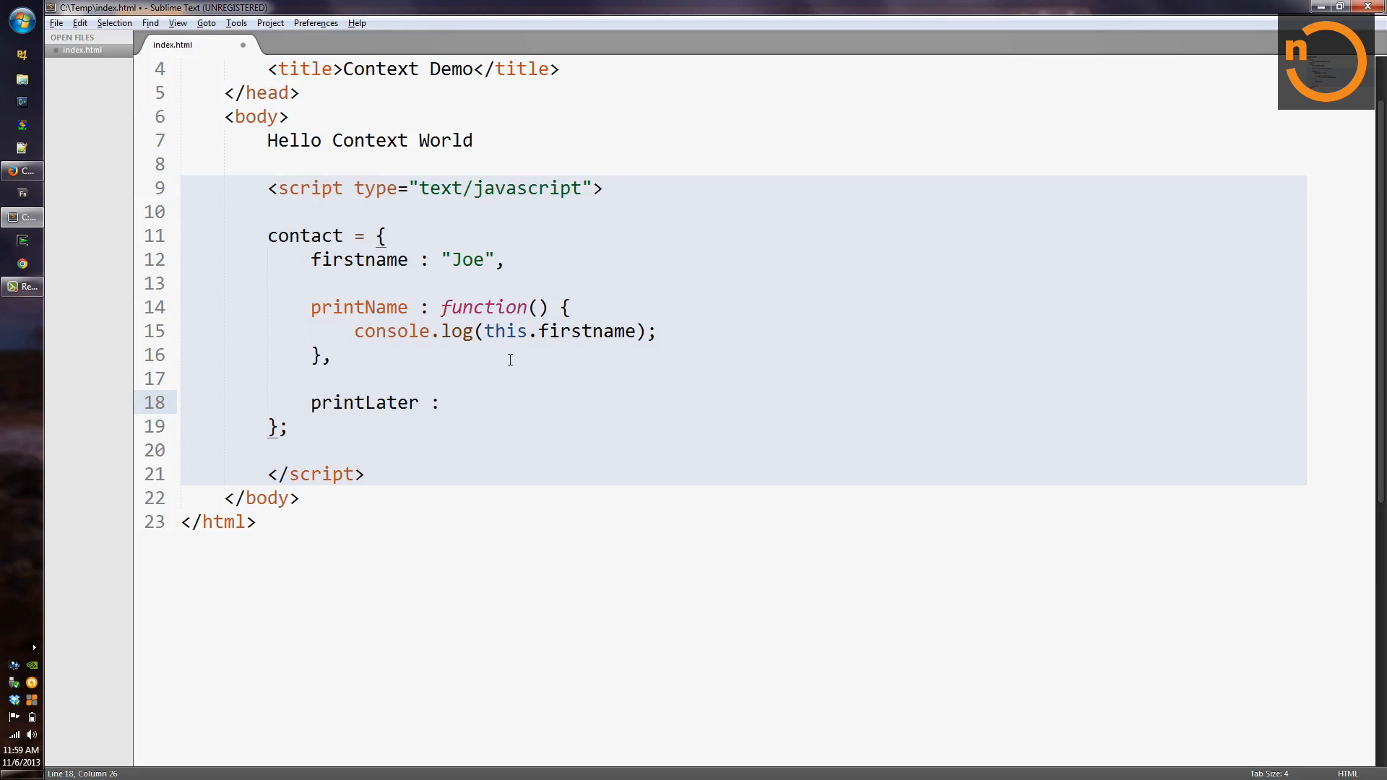
pyautogui.write('function() {')
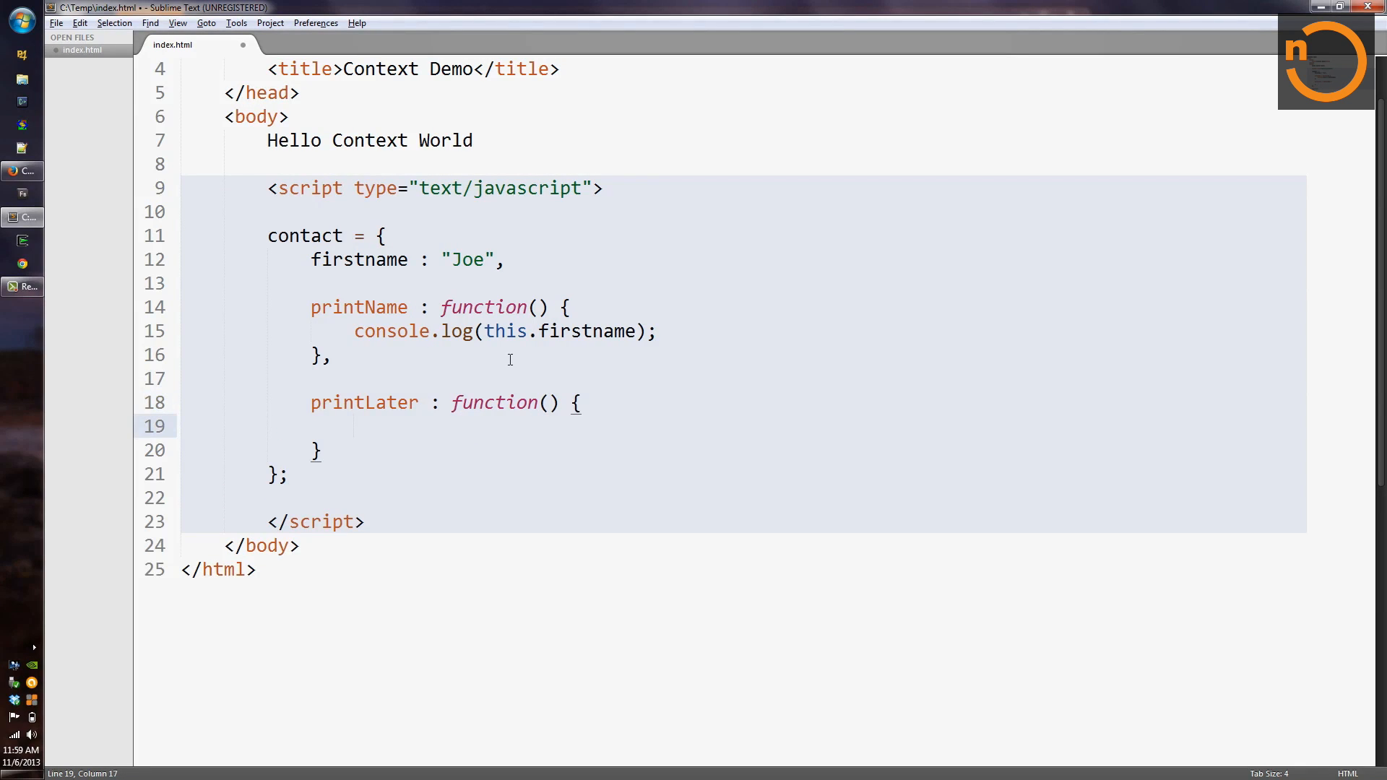
pyautogui.write('Set')
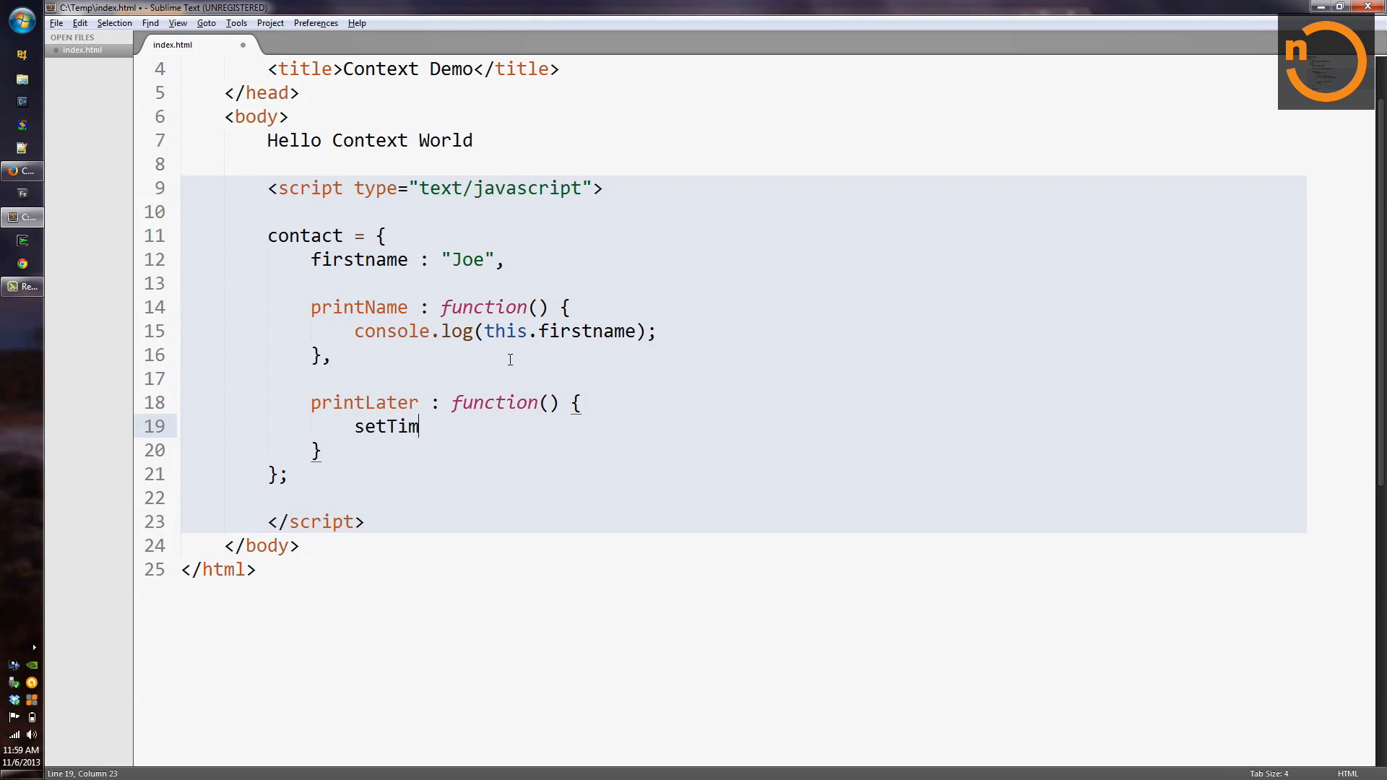
pyautogui.write('eout(')
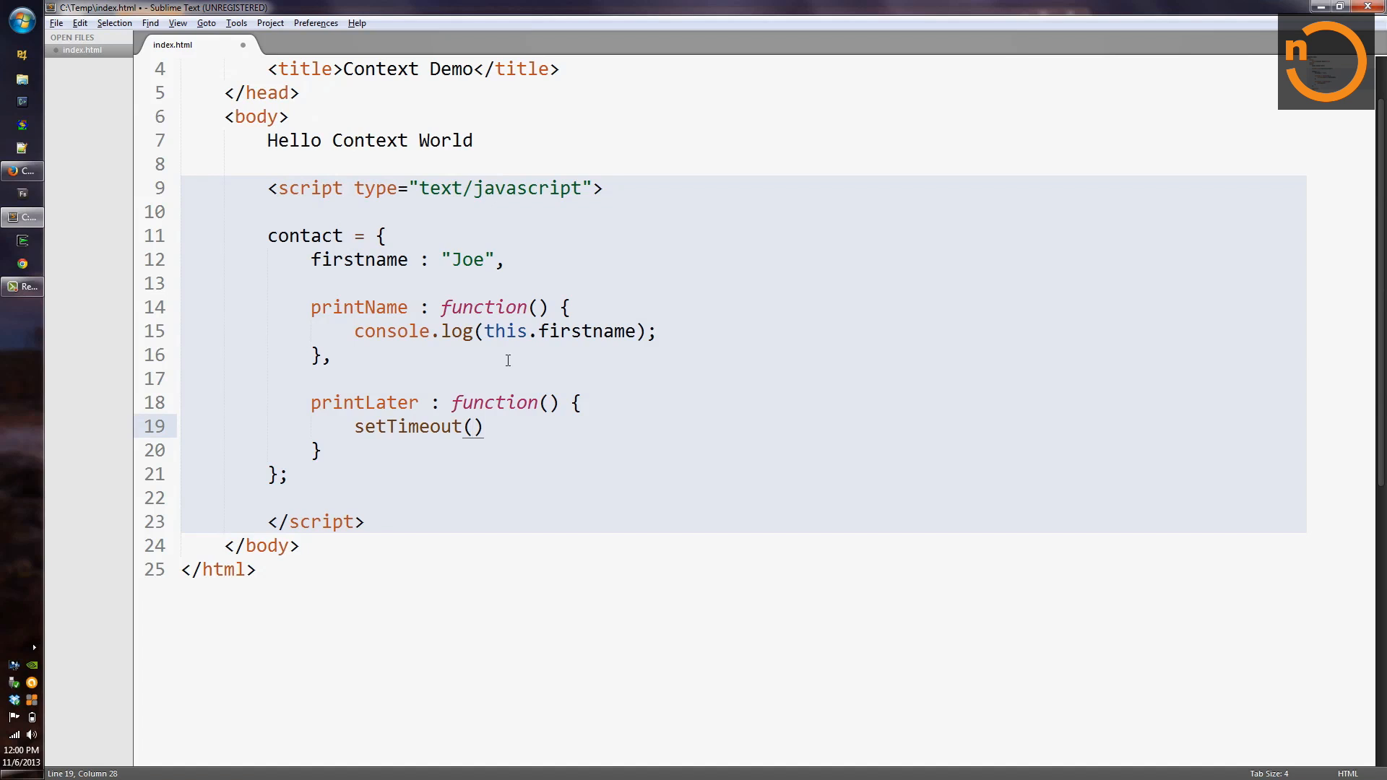
pyautogui.write('contact.')
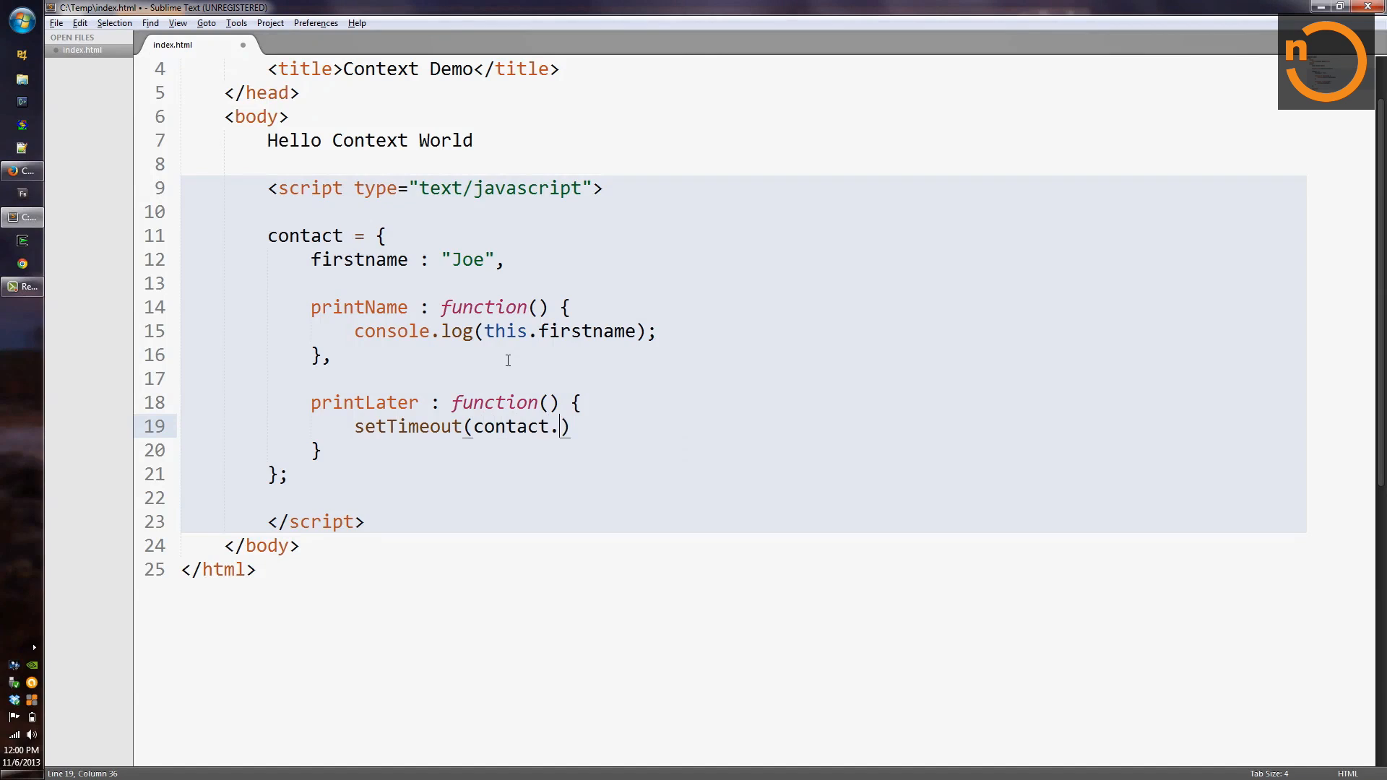
pyautogui.write('printName,')
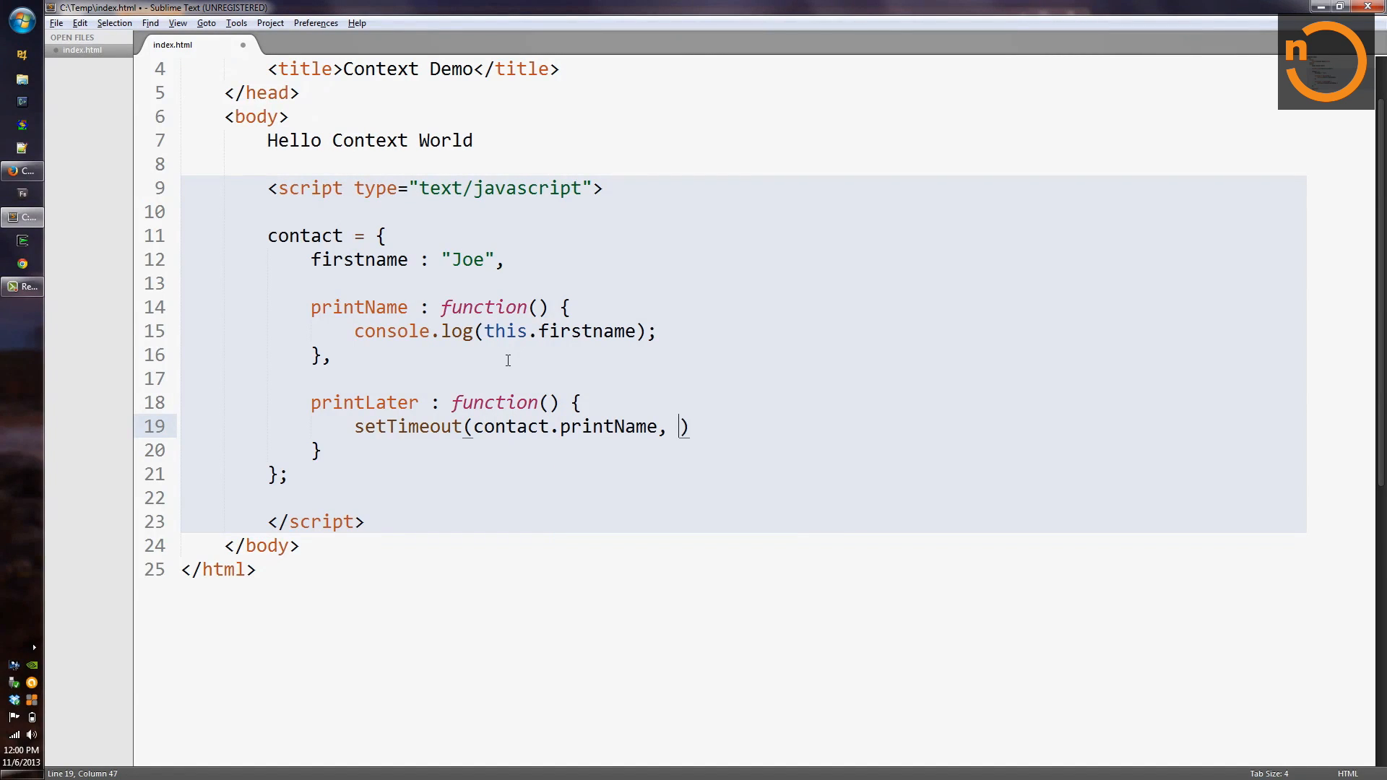
pyautogui.write('1500')
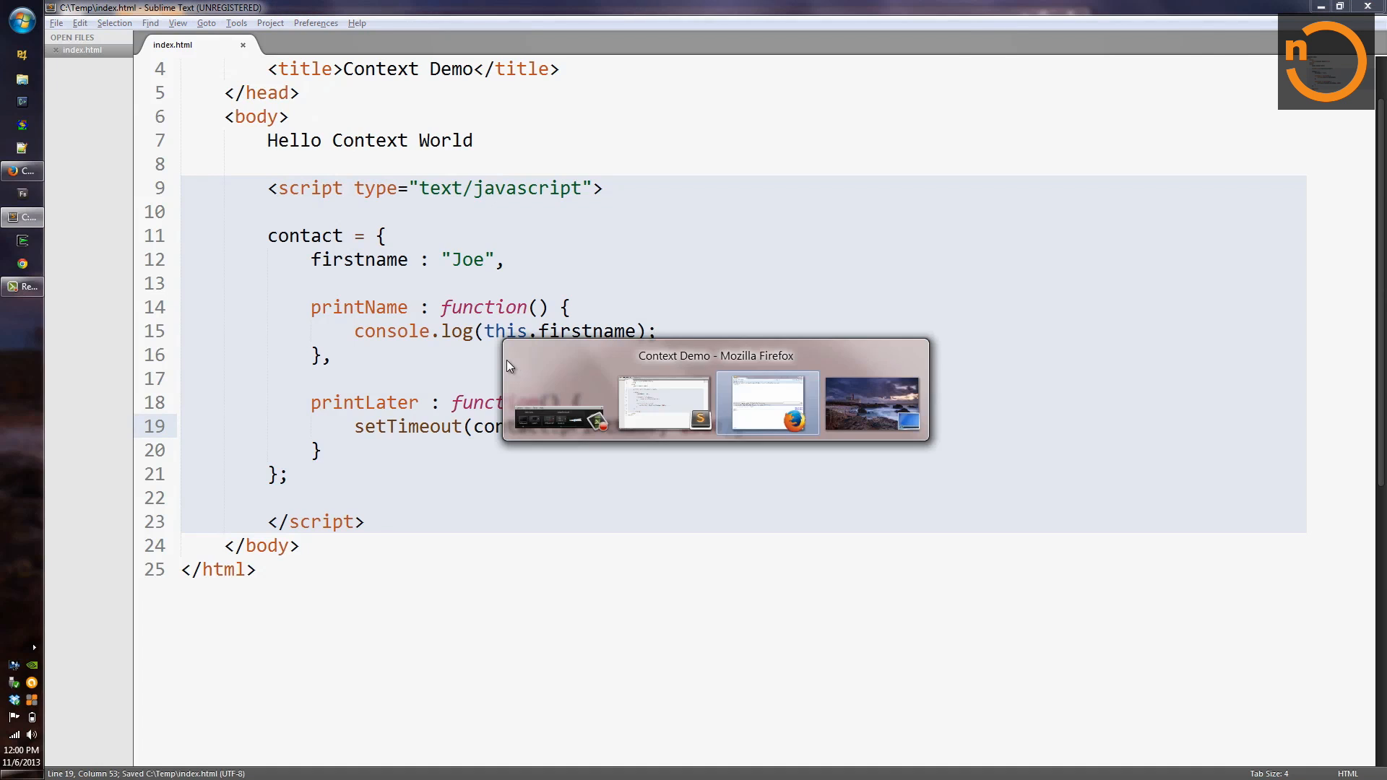
# In Firefox, clear the console and enter contact.printName on the command line
pyautogui.click(765, 403)
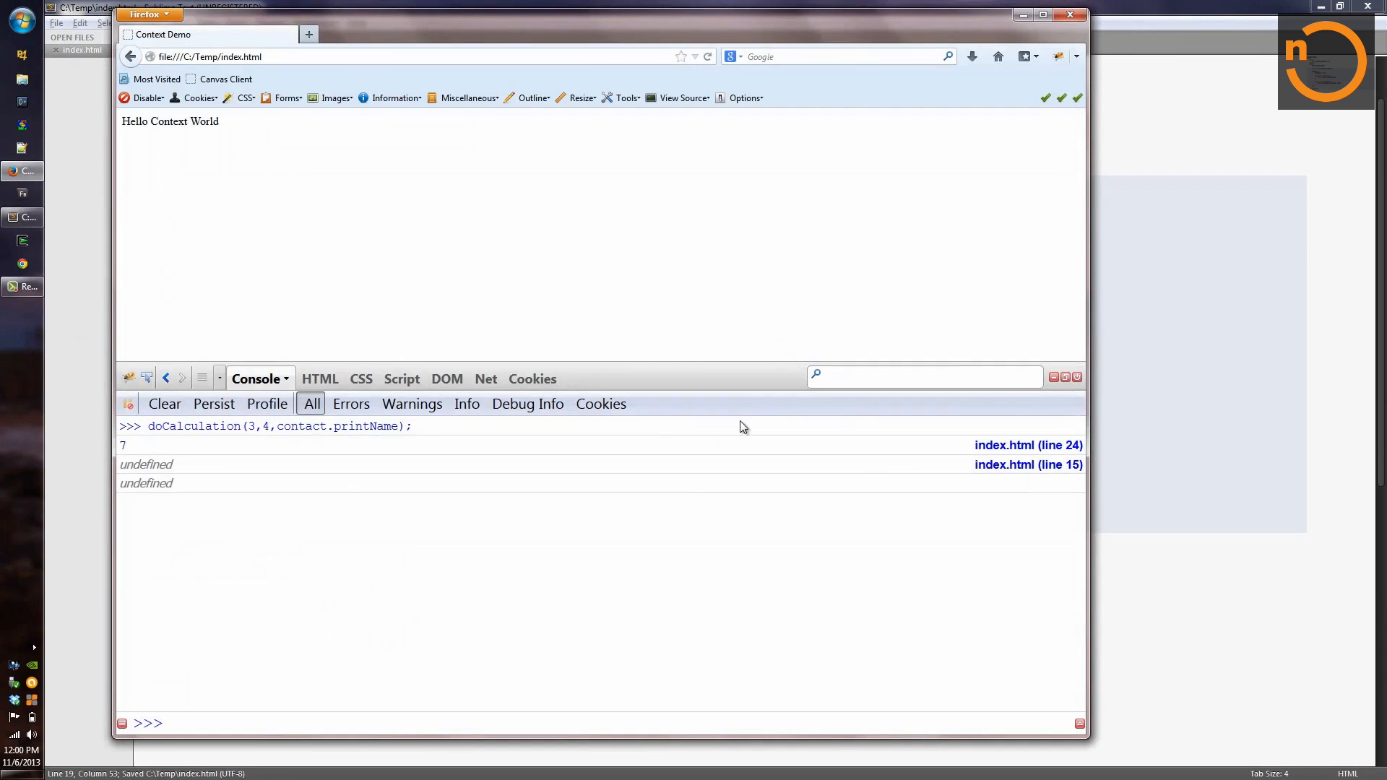
pyautogui.click(165, 405)
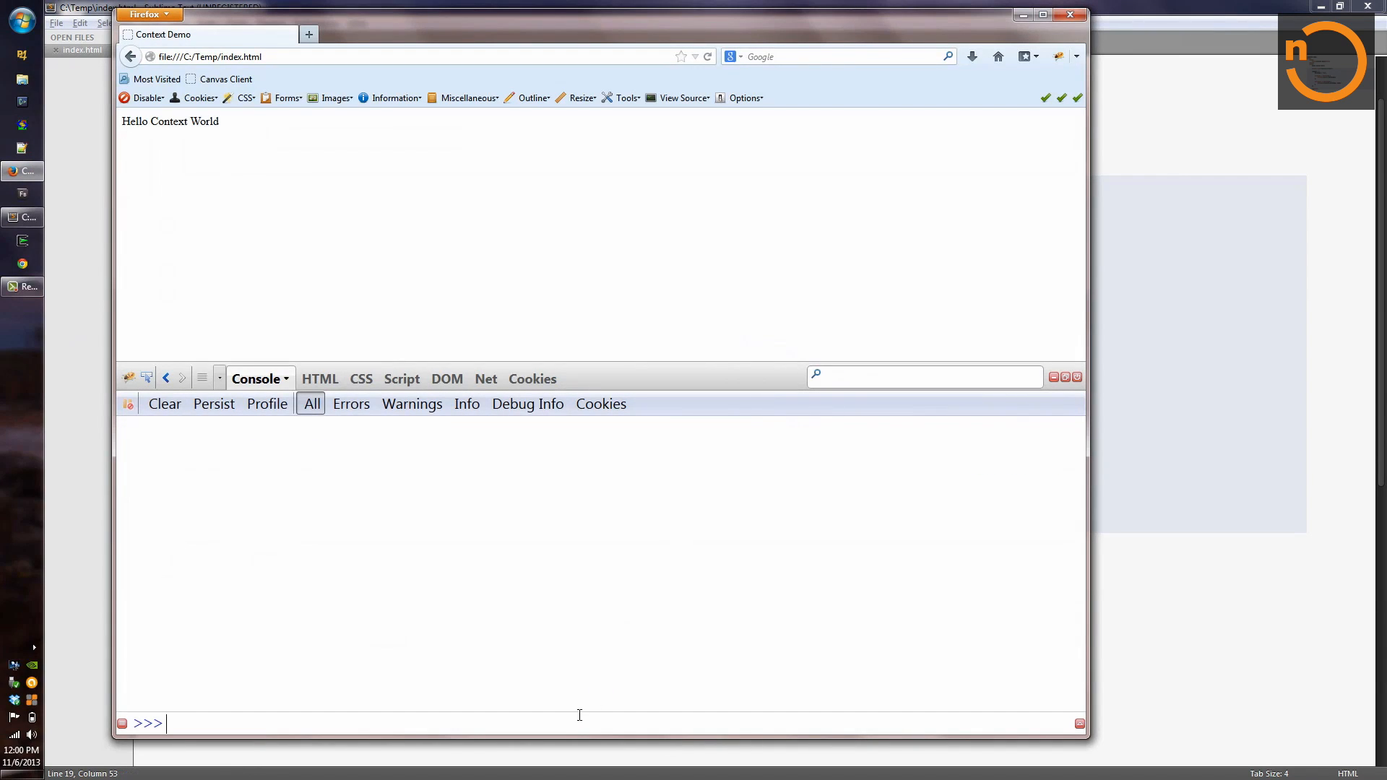
pyautogui.write('contact')
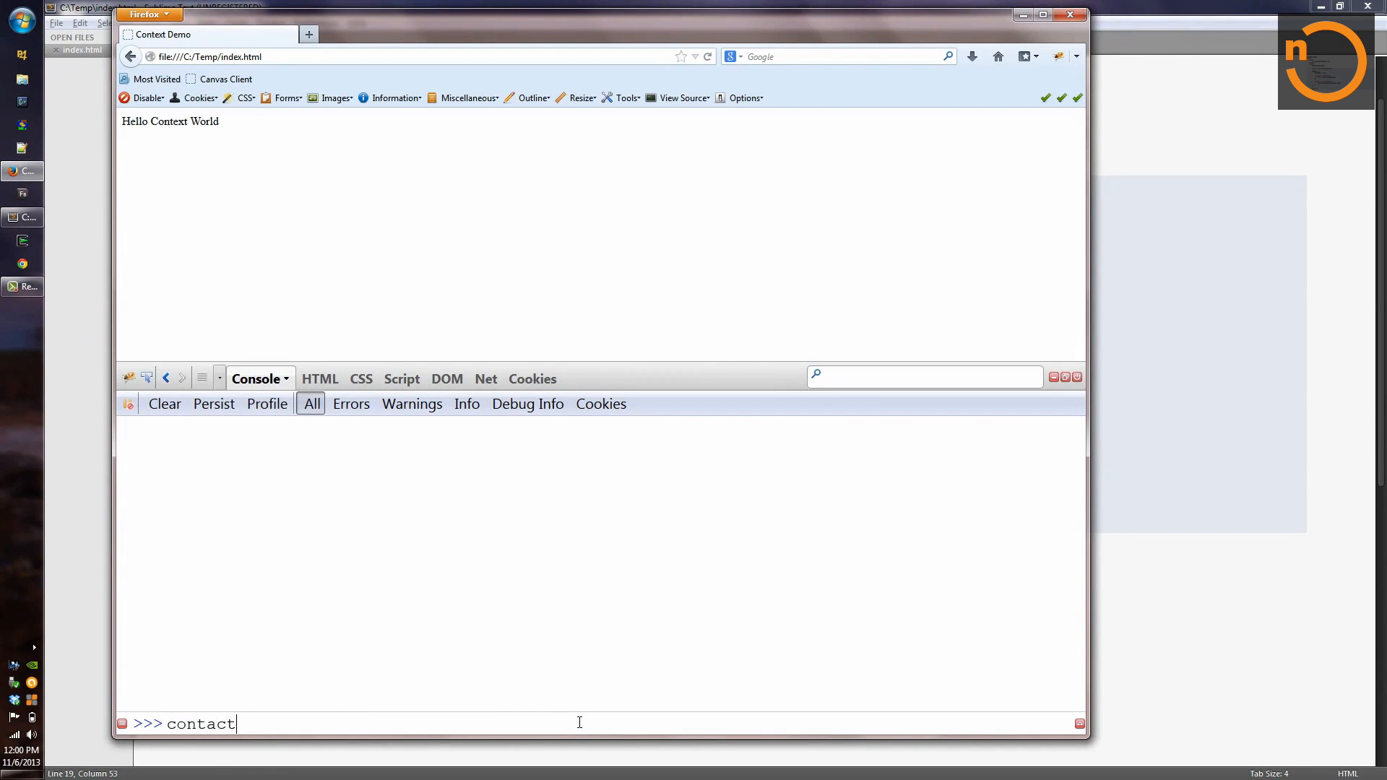
pyautogui.write('.printName, 1500);')
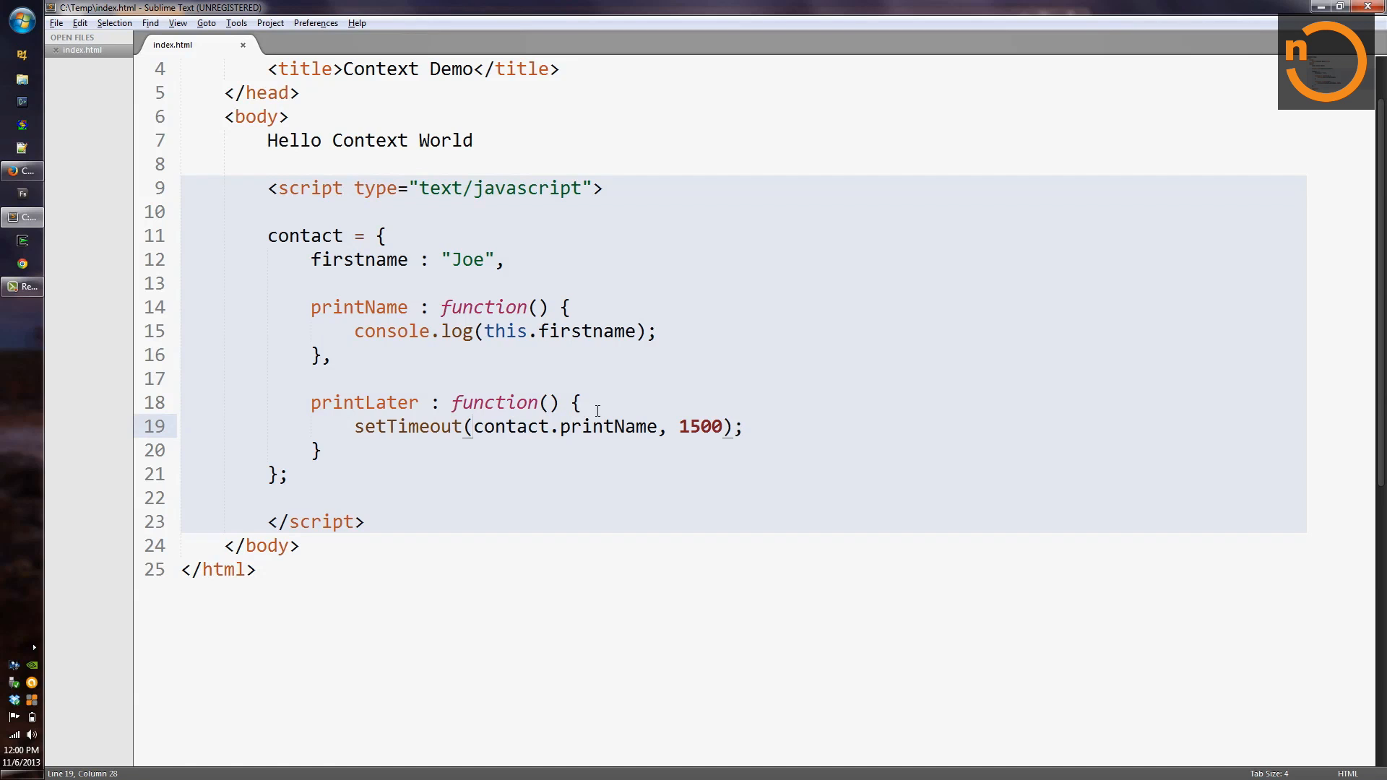
# Insert 'var that = this;' above the setTimeout call and save index.html
pyautogui.press('enter')
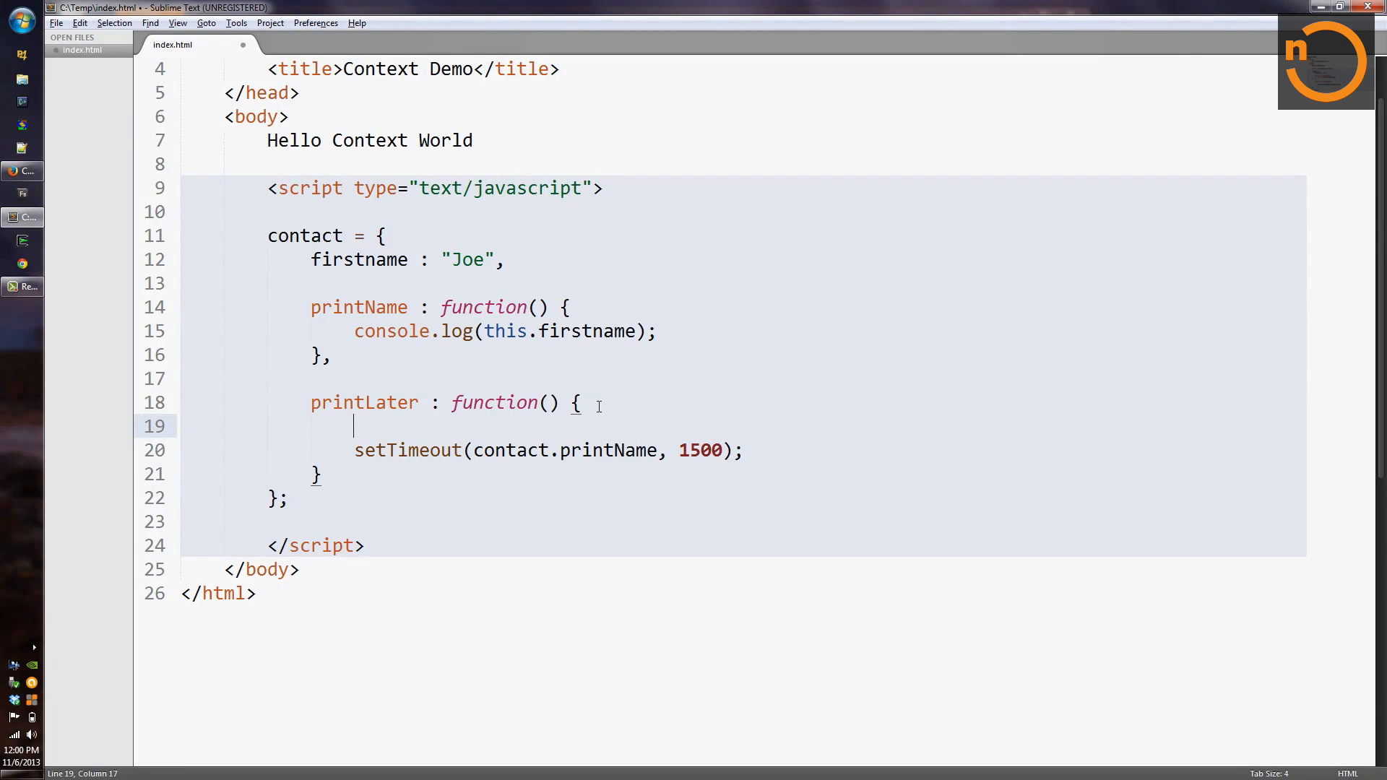
pyautogui.write('var that')
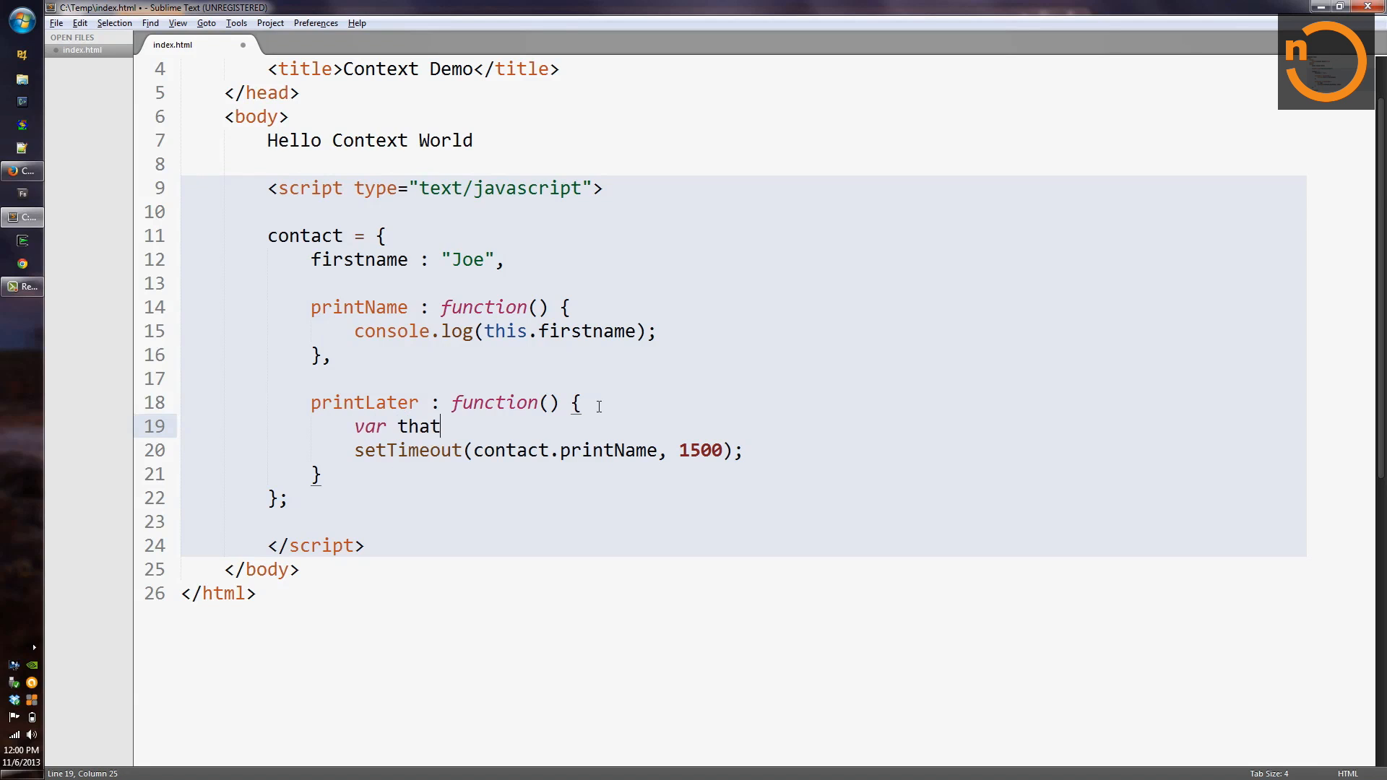
pyautogui.write('= this;')
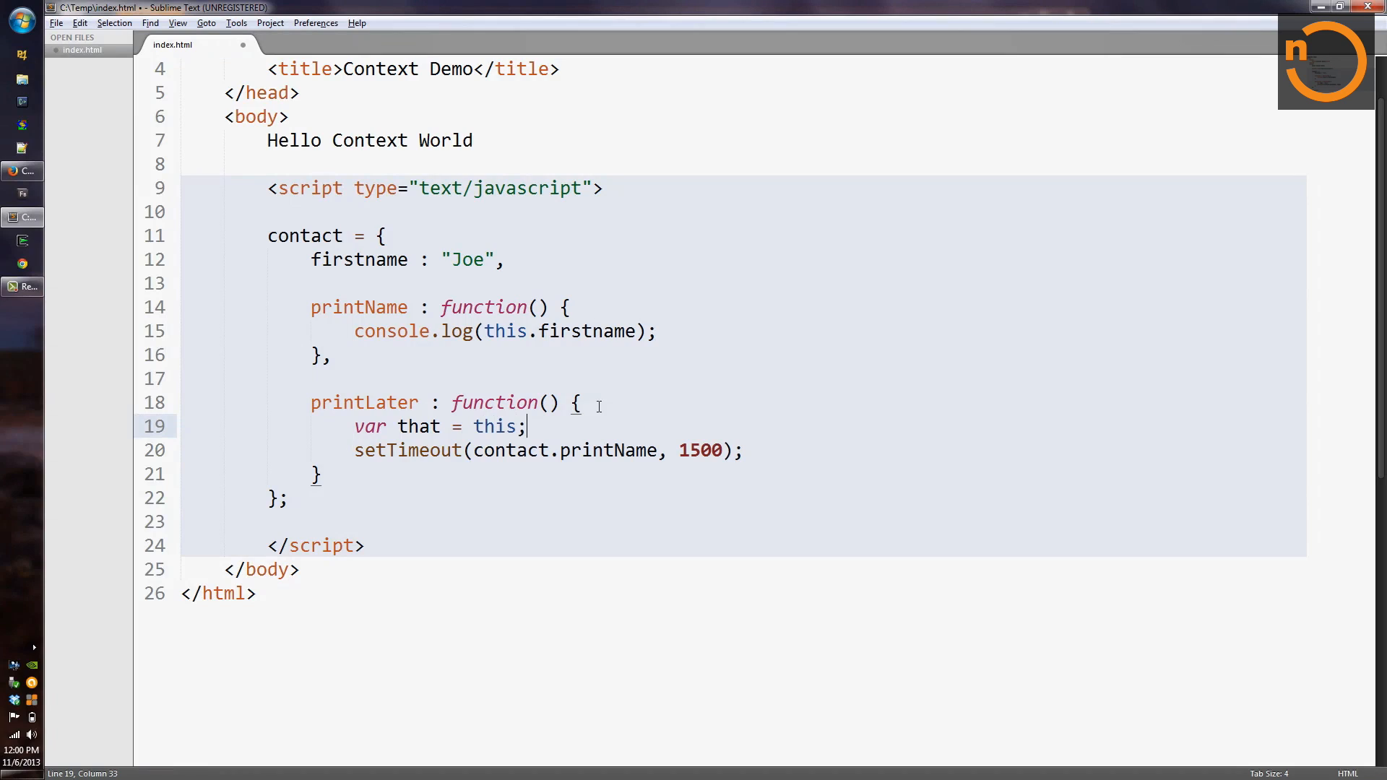
pyautogui.press('ctrl+s')
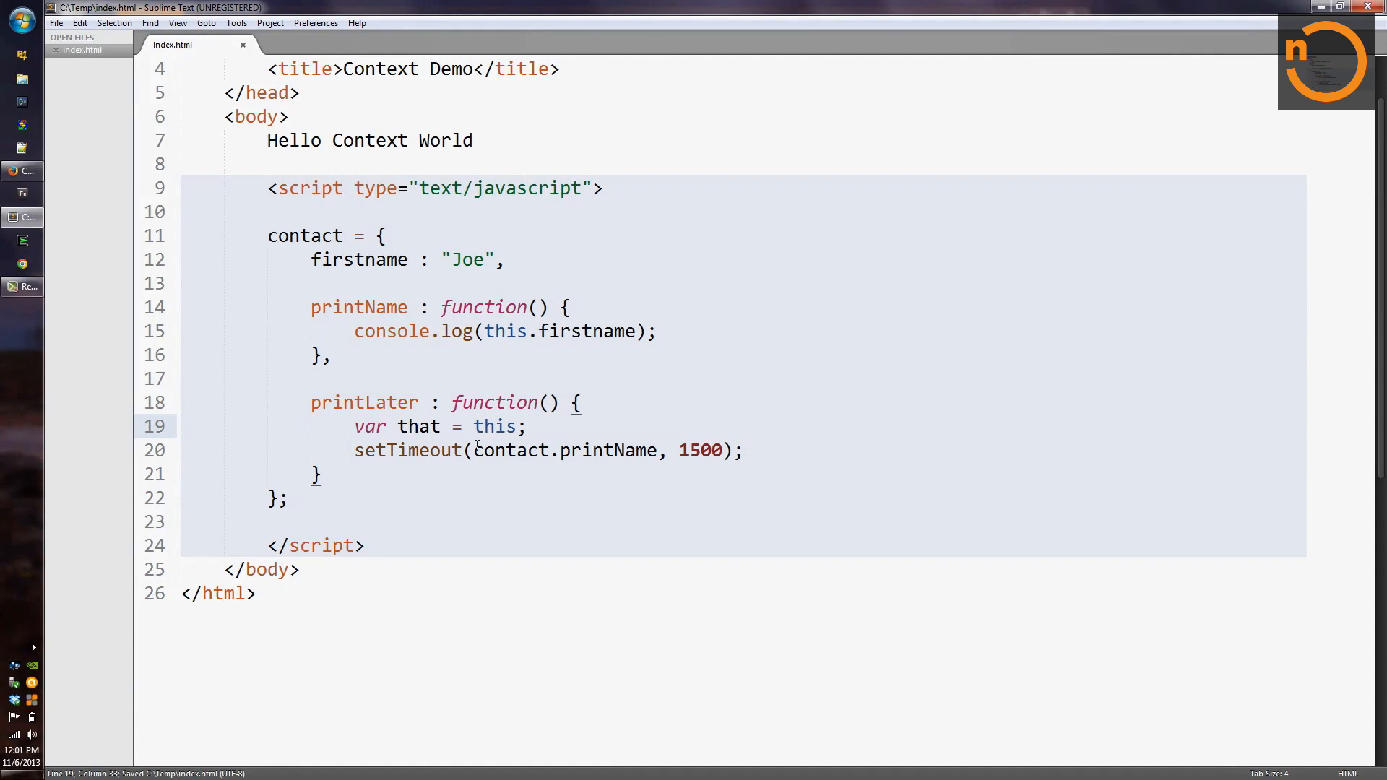
# Replace contact.printName with an anonymous function calling that.printName();
pyautogui.moveTo(473, 450); pyautogui.dragTo(650, 450)
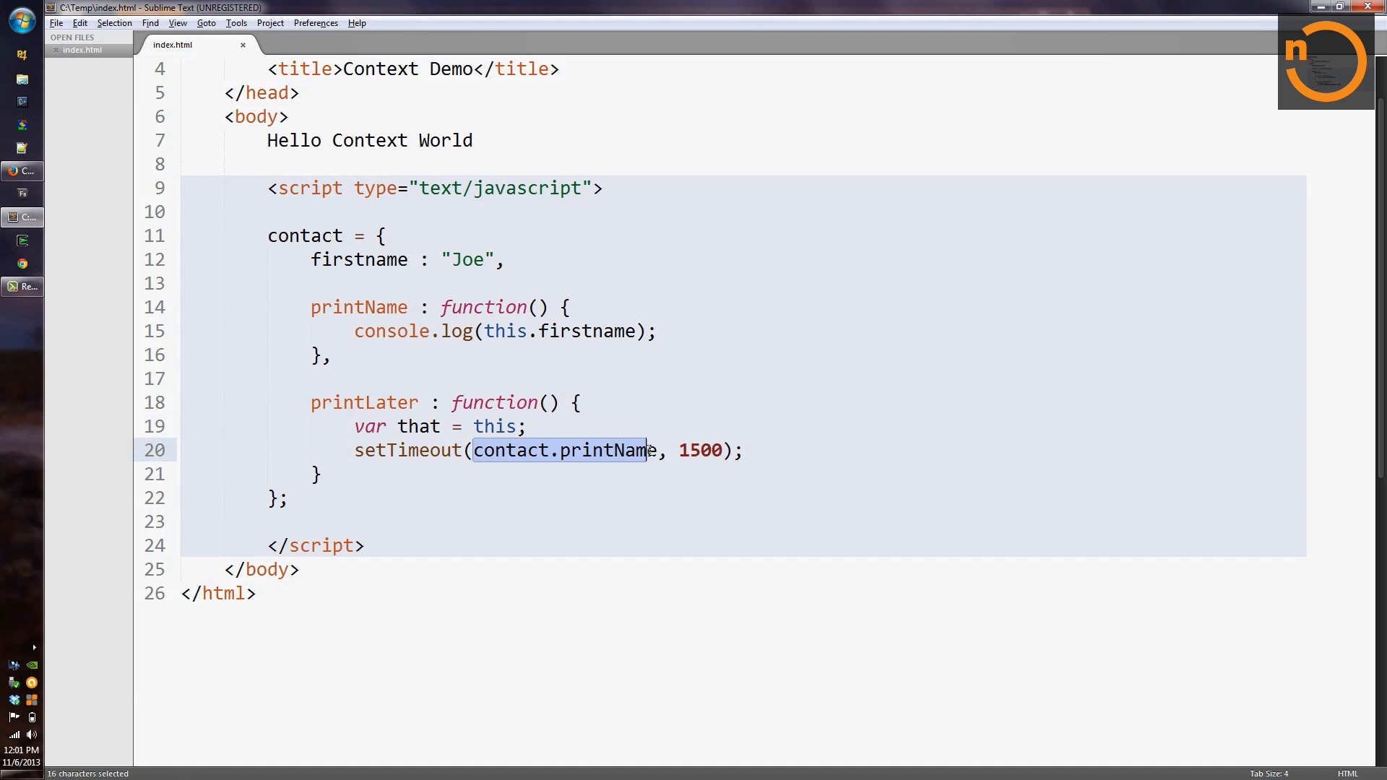
pyautogui.write('func')
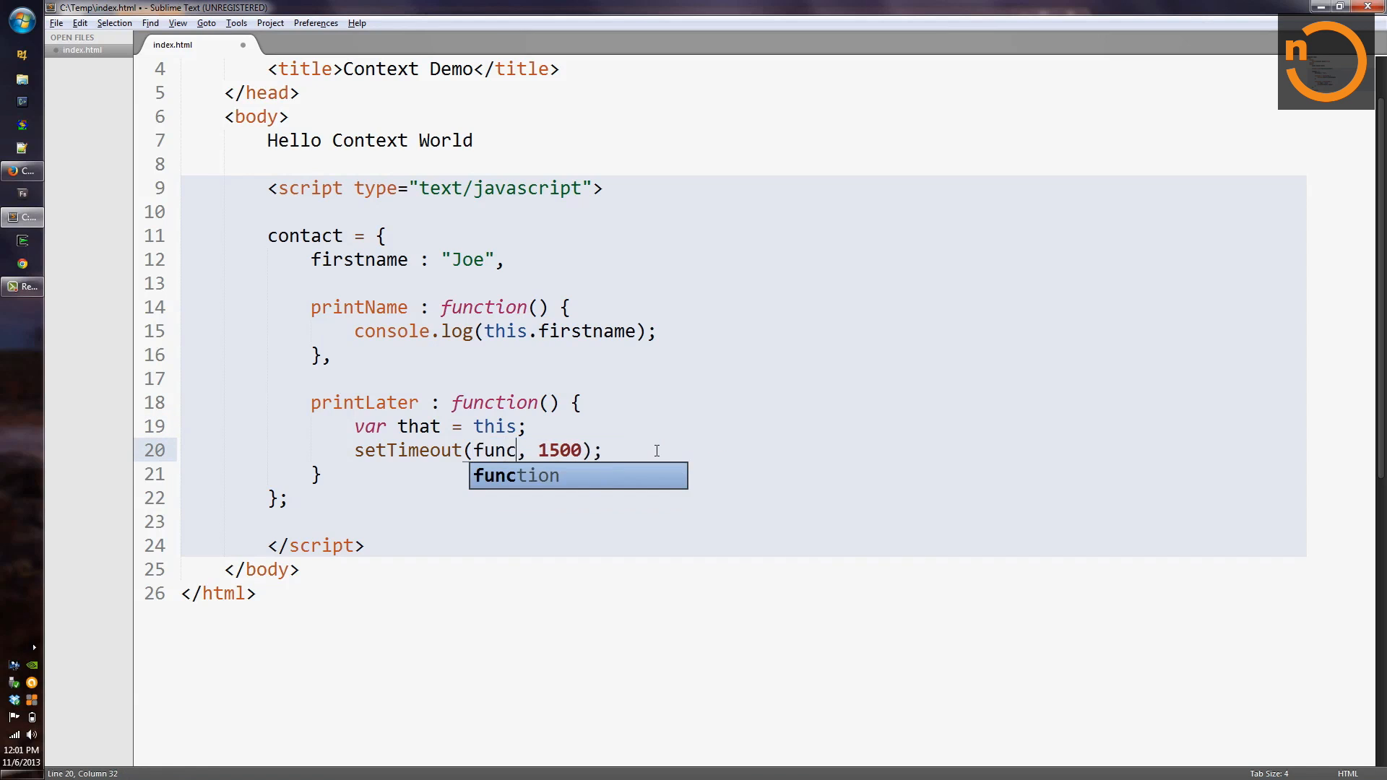
pyautogui.press('Tab')
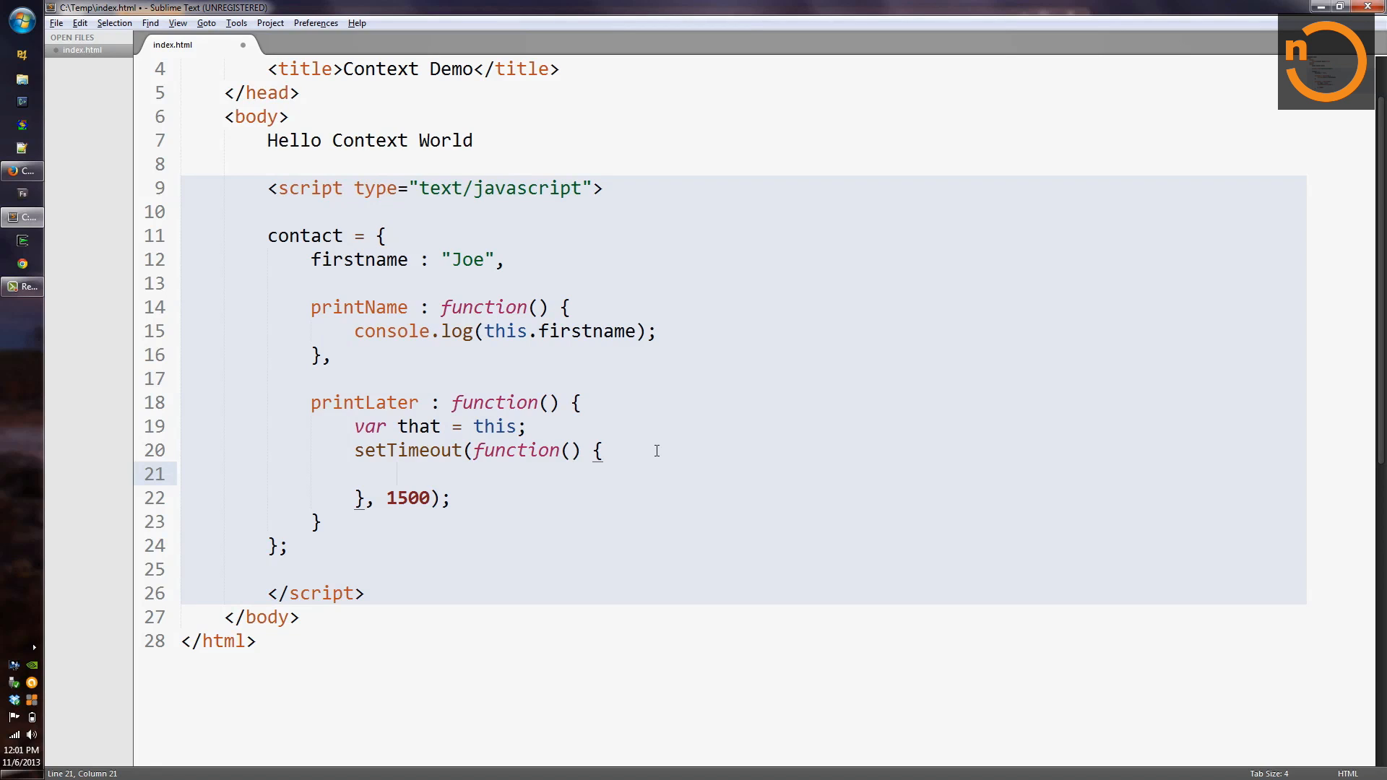
pyautogui.write('that')
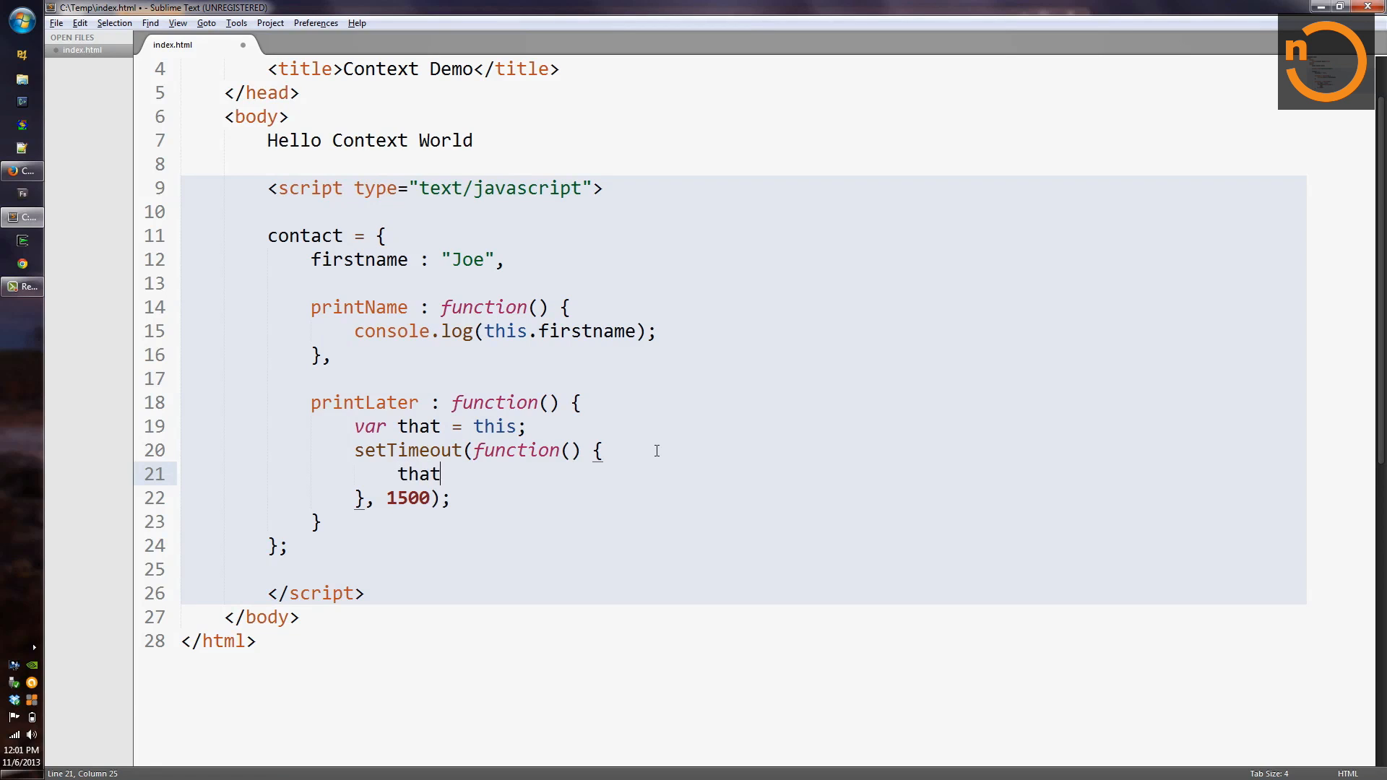
pyautogui.write('.printName(')
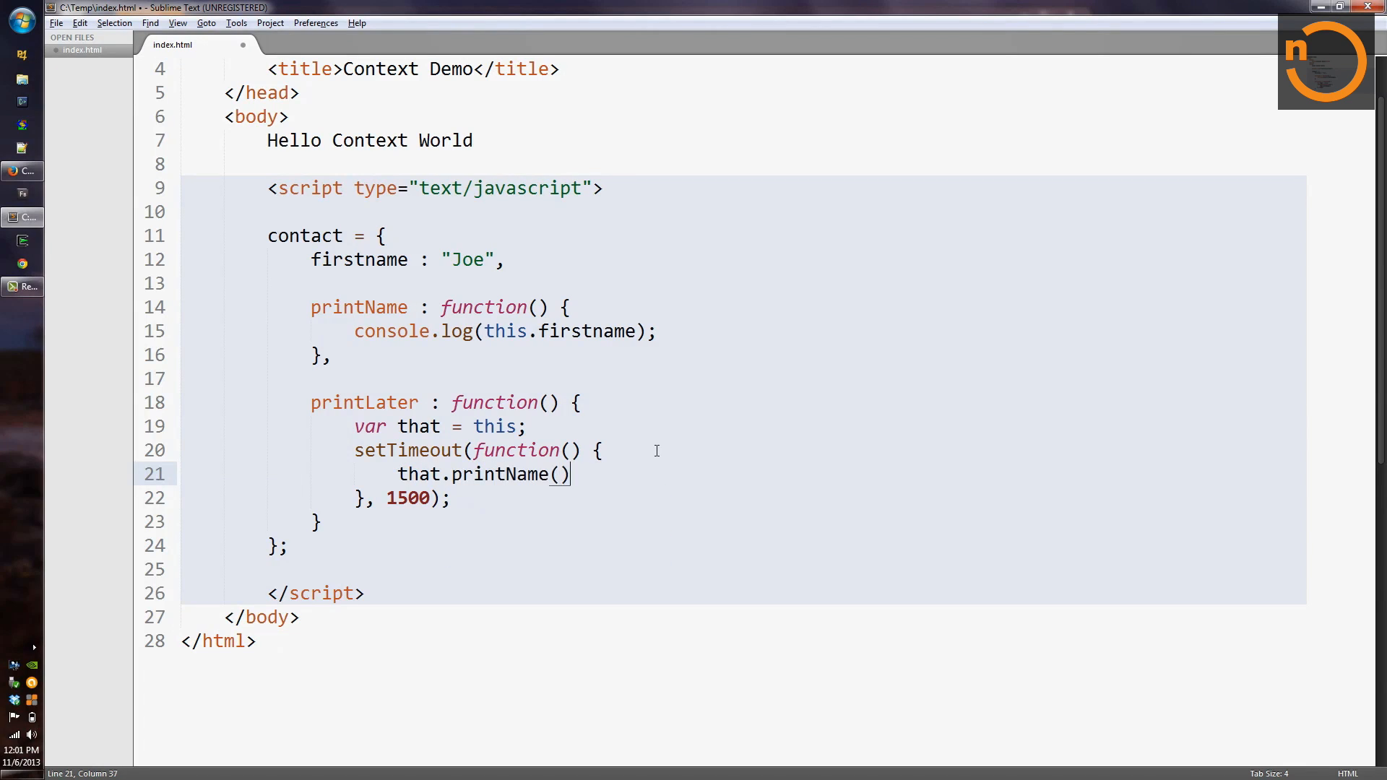
pyautogui.write(';')
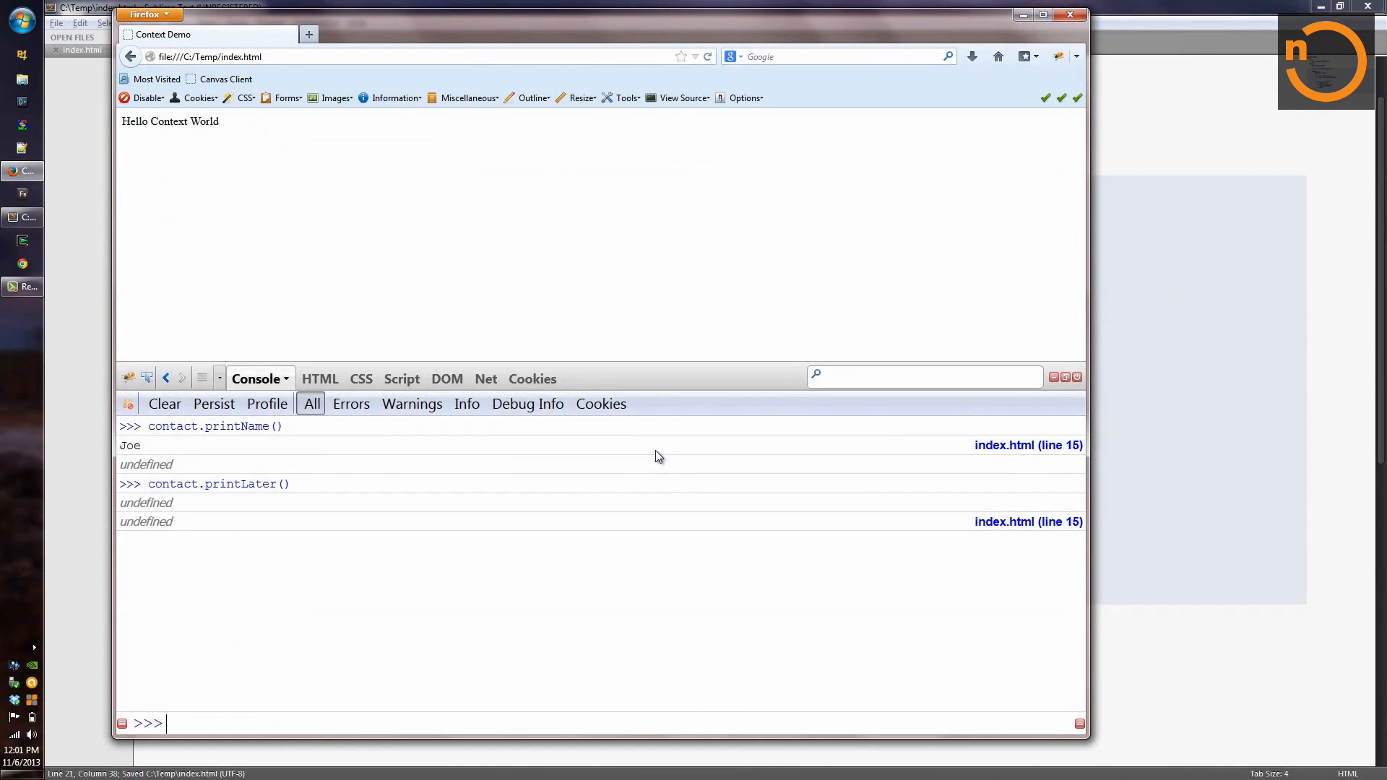
# Type contact.print into the Firebug console command line
pyautogui.click(165, 403)
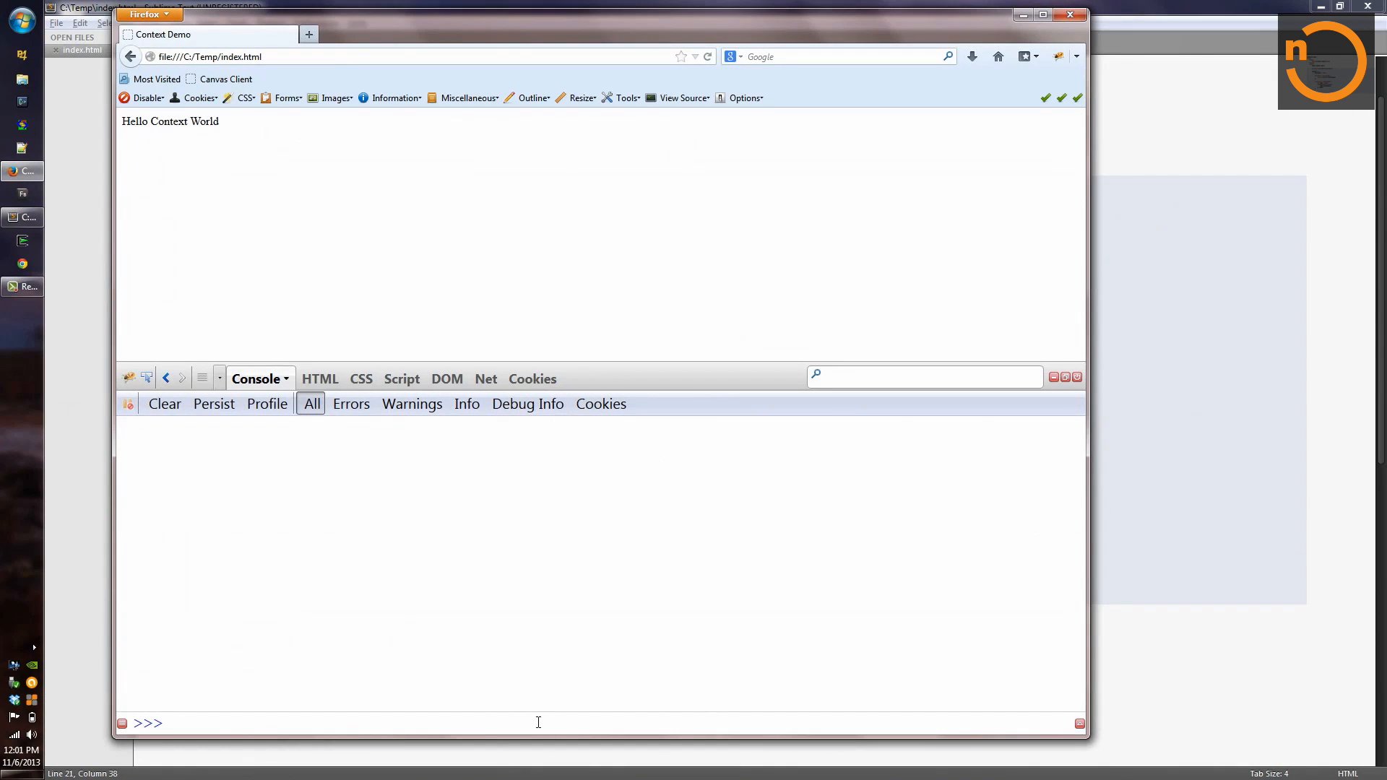
pyautogui.write('contact.print')
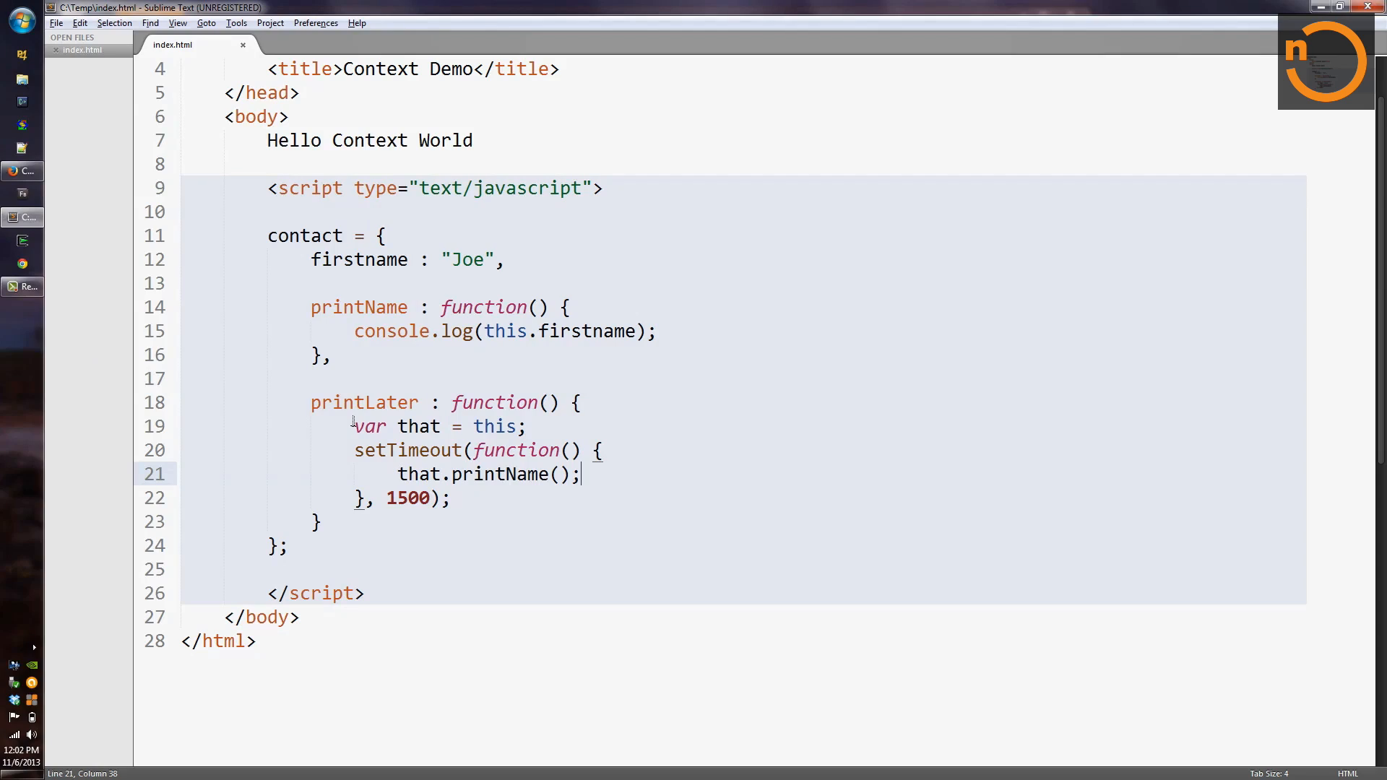
# Highlight 'that' usages, then start a new 'print…' member after printLater
pyautogui.doubleClick(358, 307)
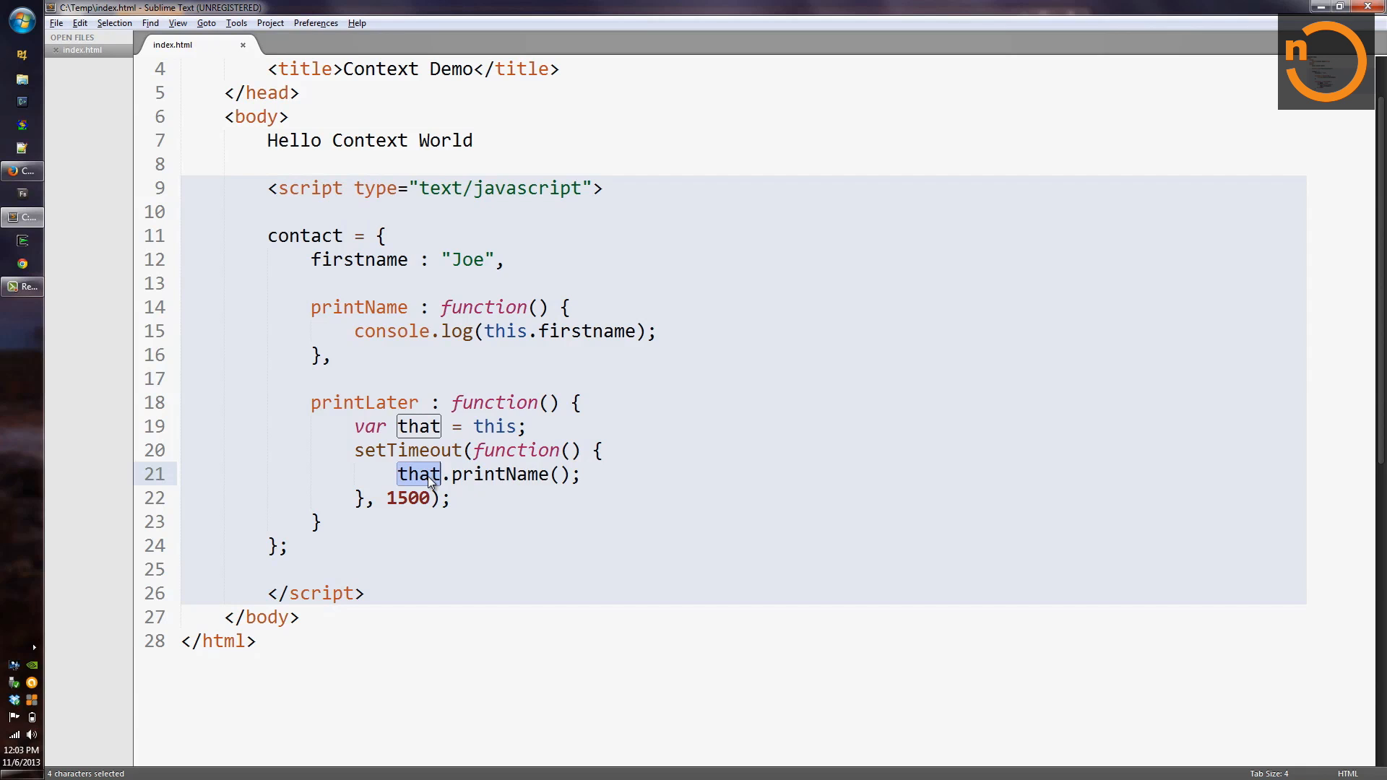
pyautogui.write('printLaterBett')
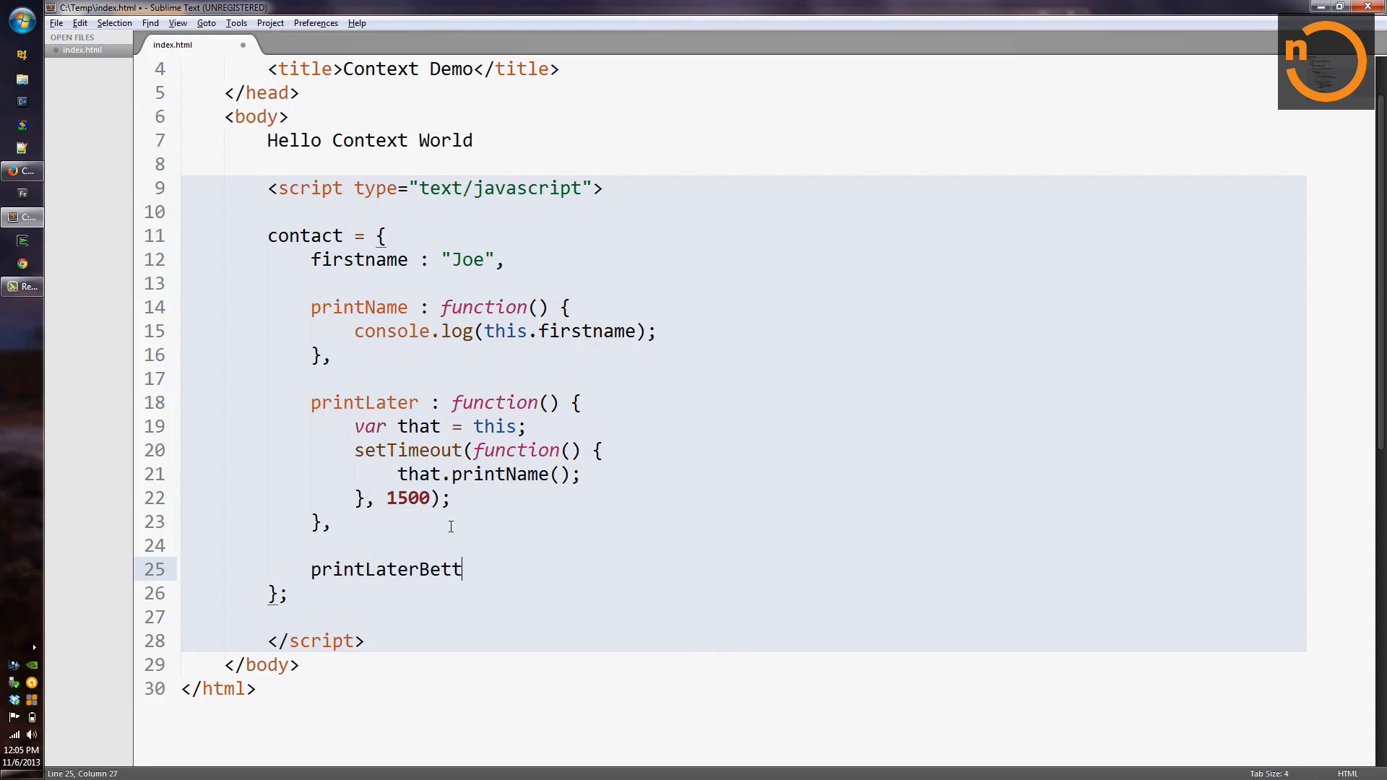
# Write printLaterBetter : function() { setTimeout( , 1500); } with an empty callback
pyautogui.write('er : function')
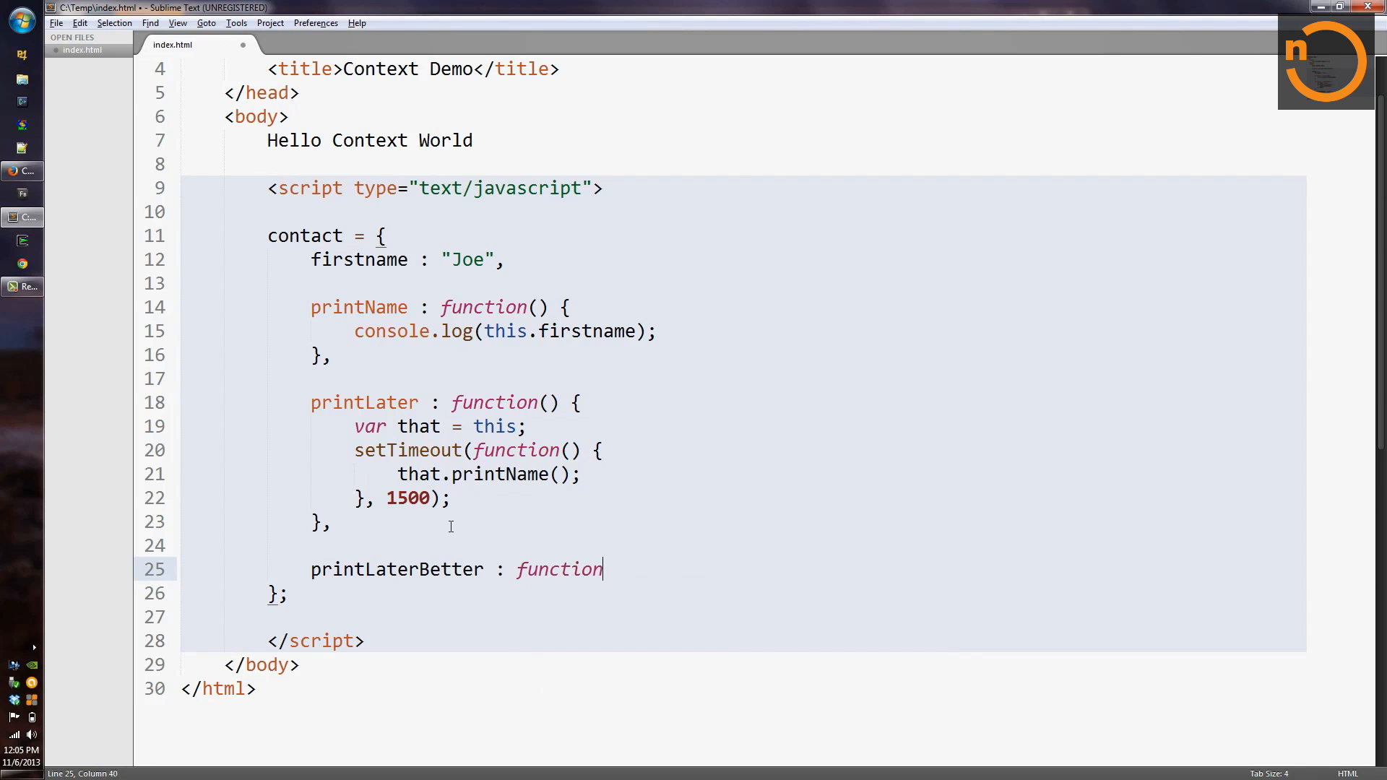
pyautogui.write('() {')
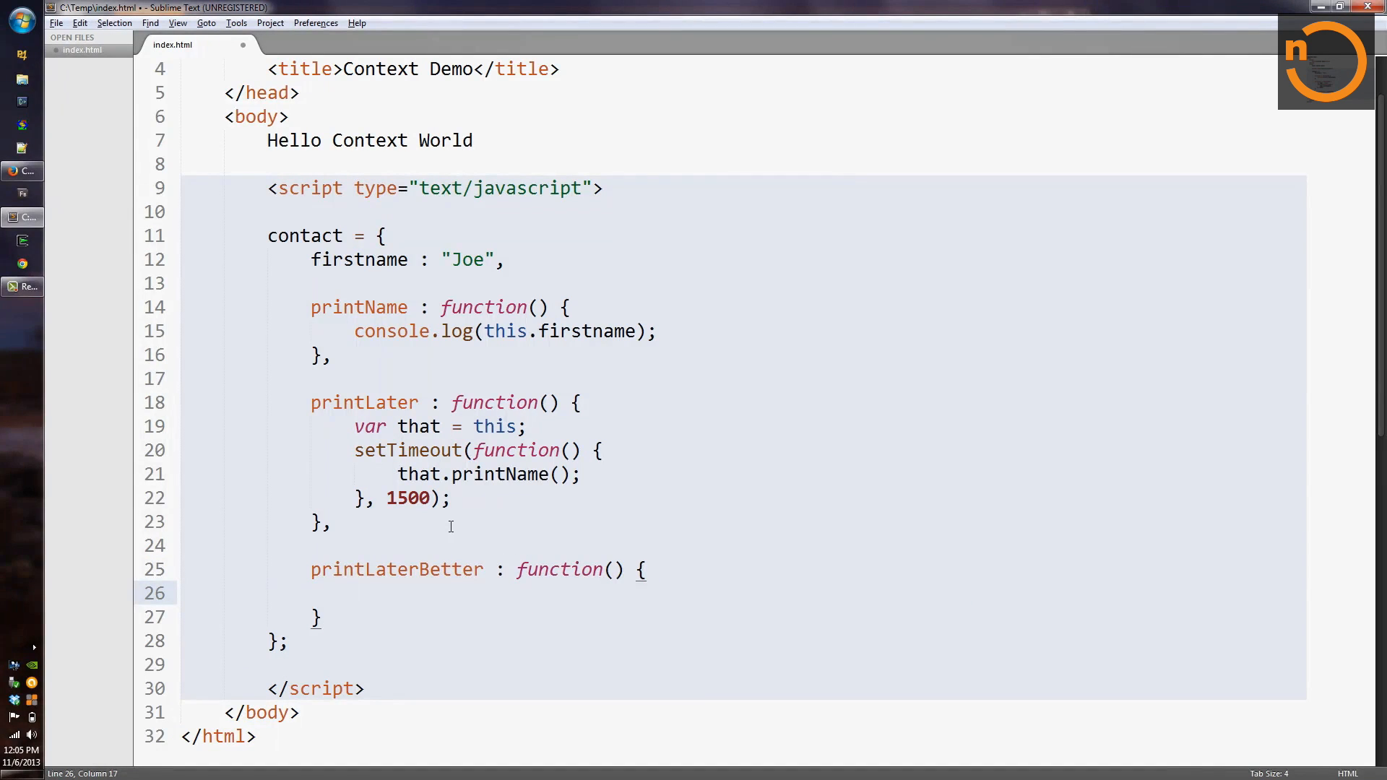
pyautogui.write('setTimeout')
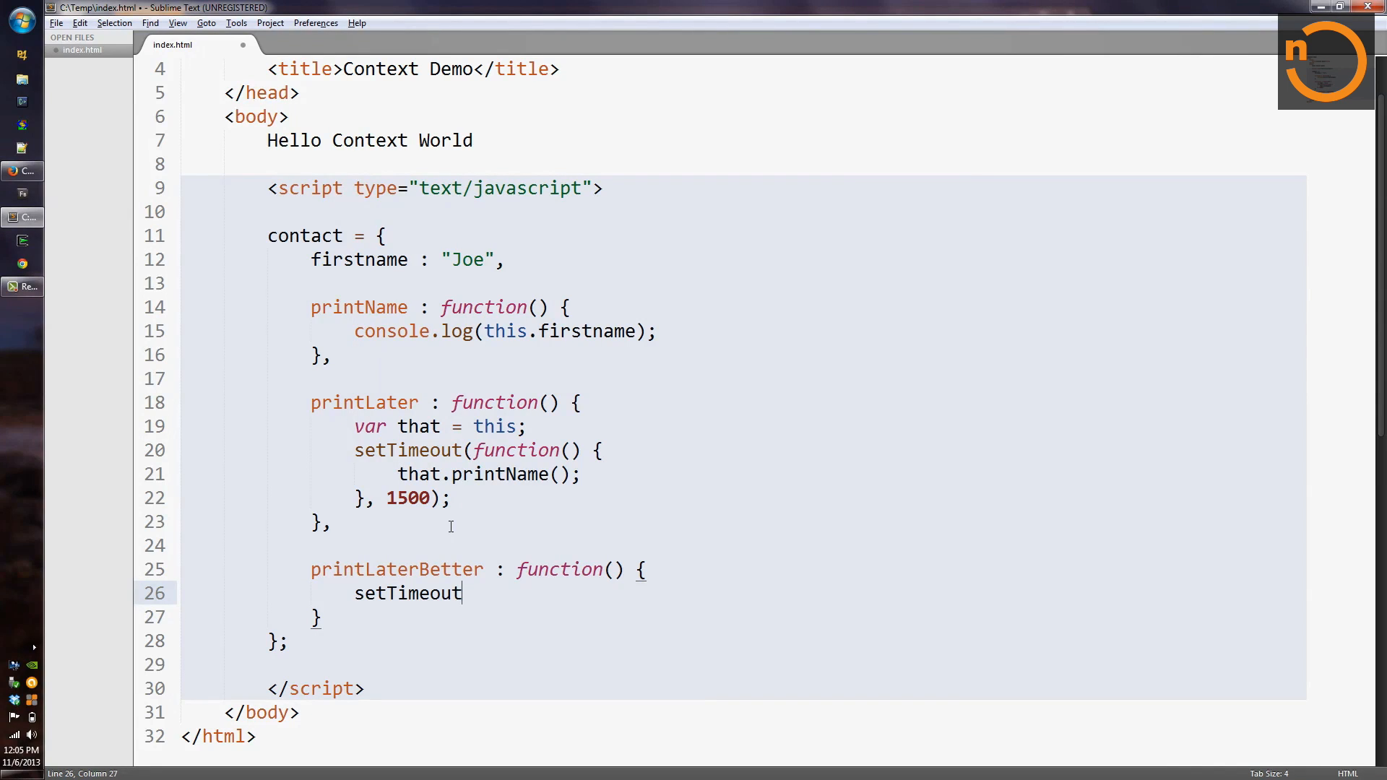
pyautogui.write('(')
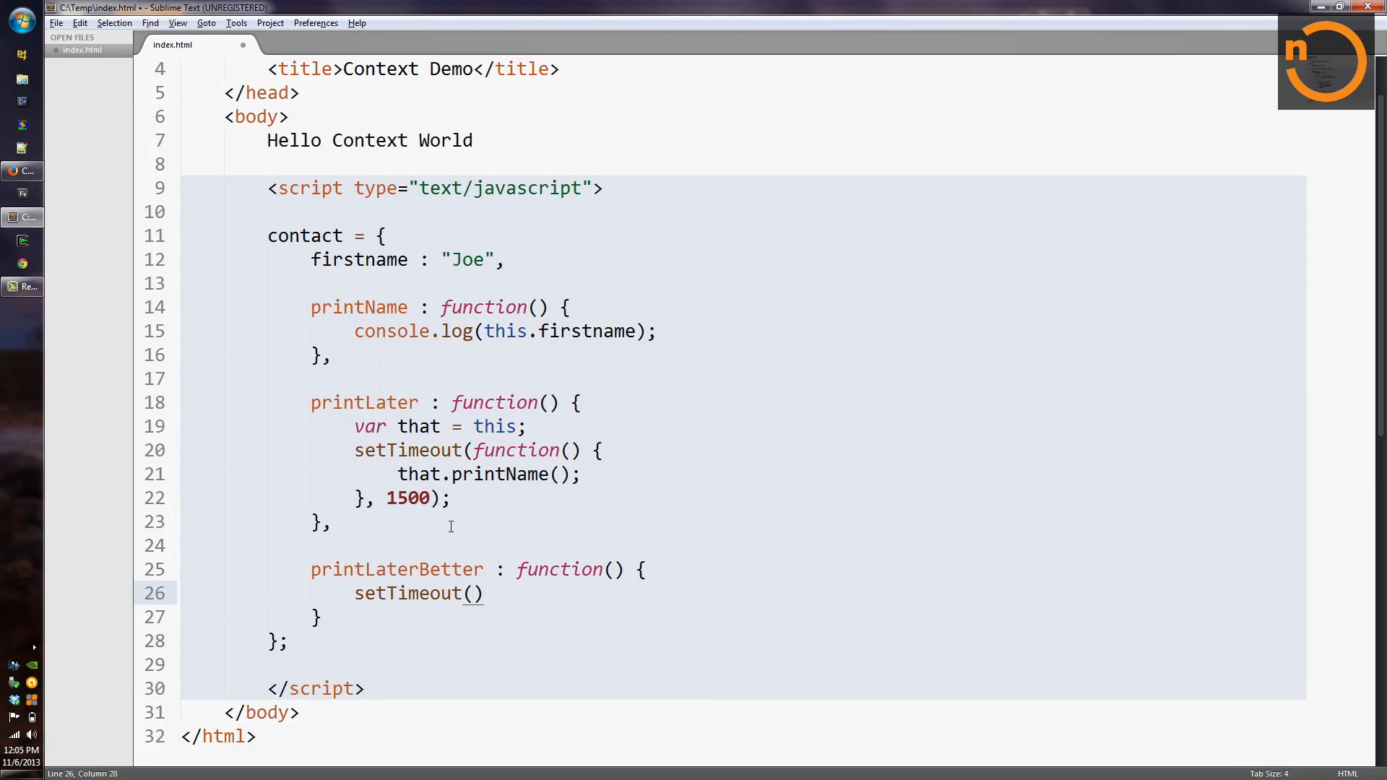
pyautogui.write(', 150')
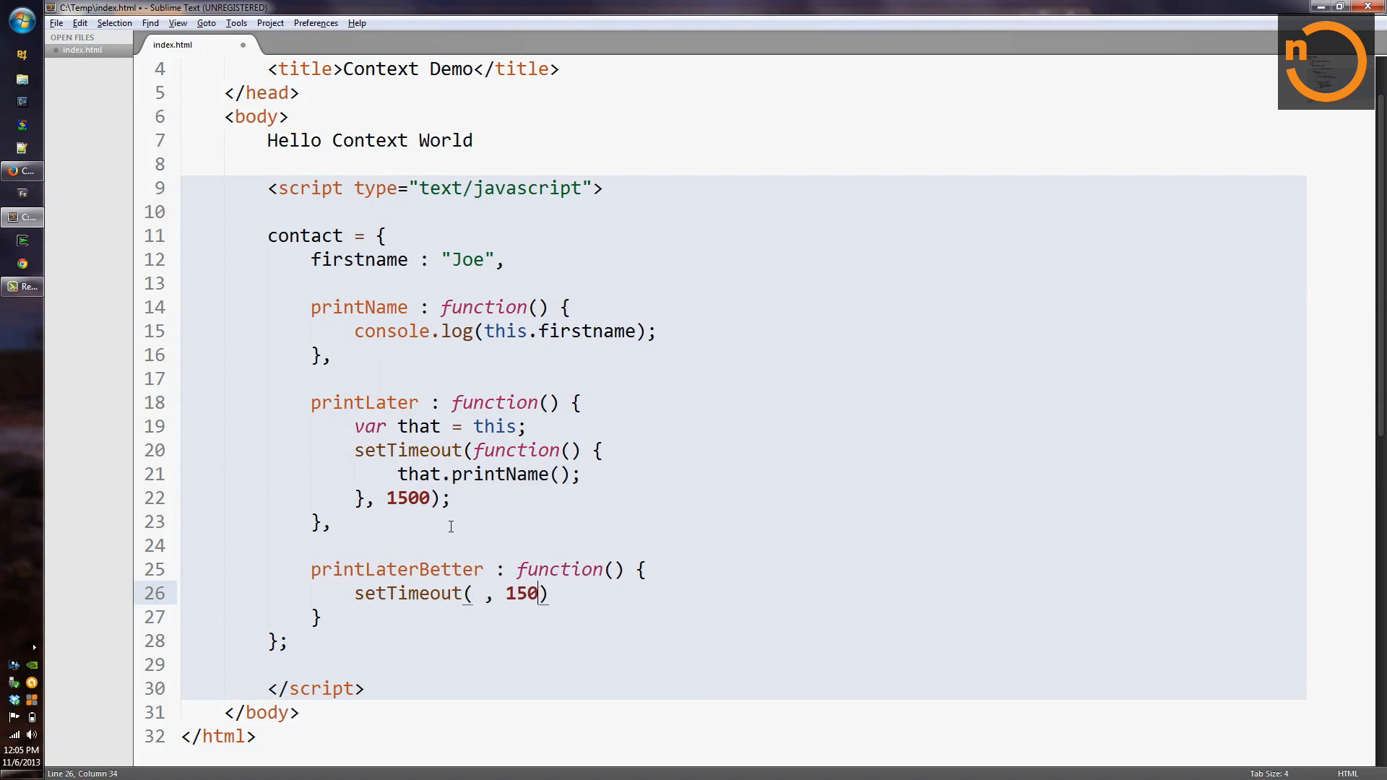
pyautogui.write('0;')
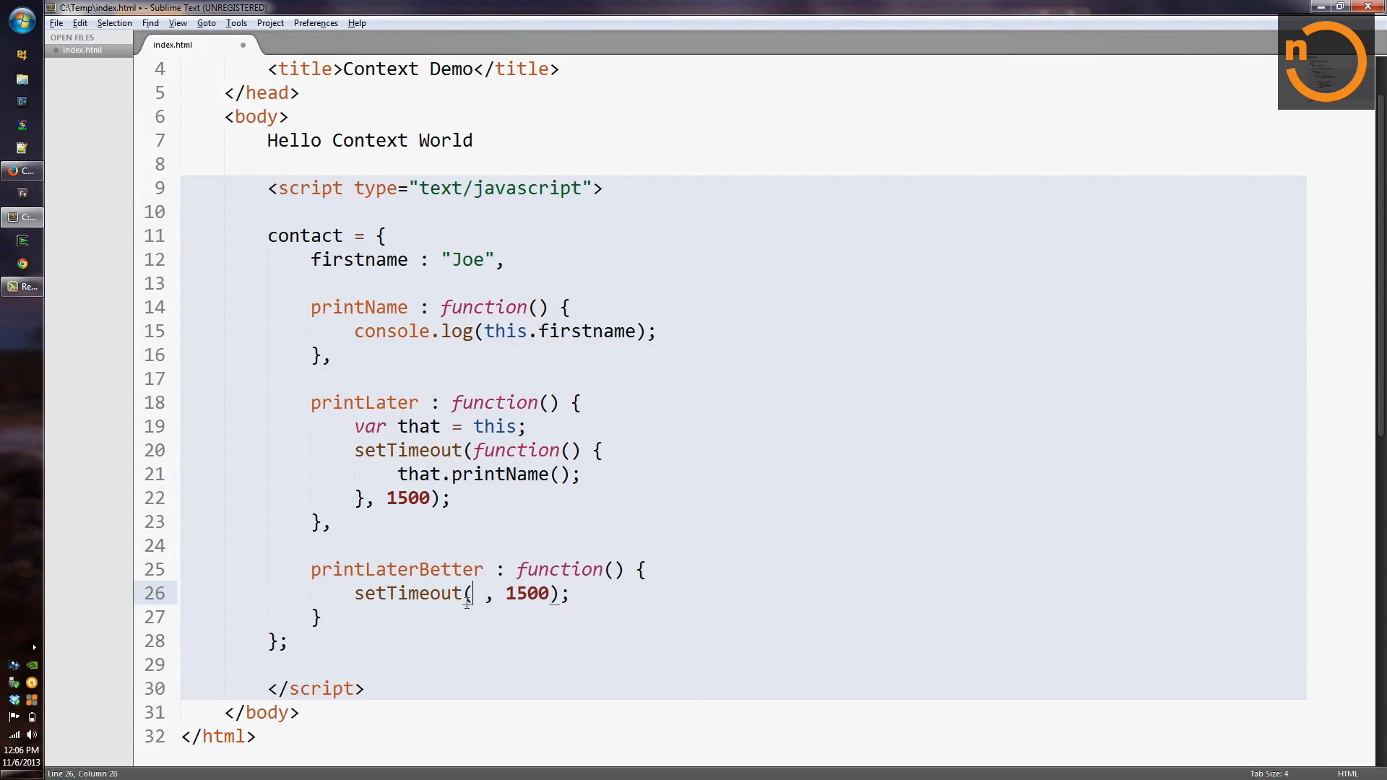
# Pass this.printName.bind(this) as the setTimeout callback and save index.html
pyautogui.write('th')
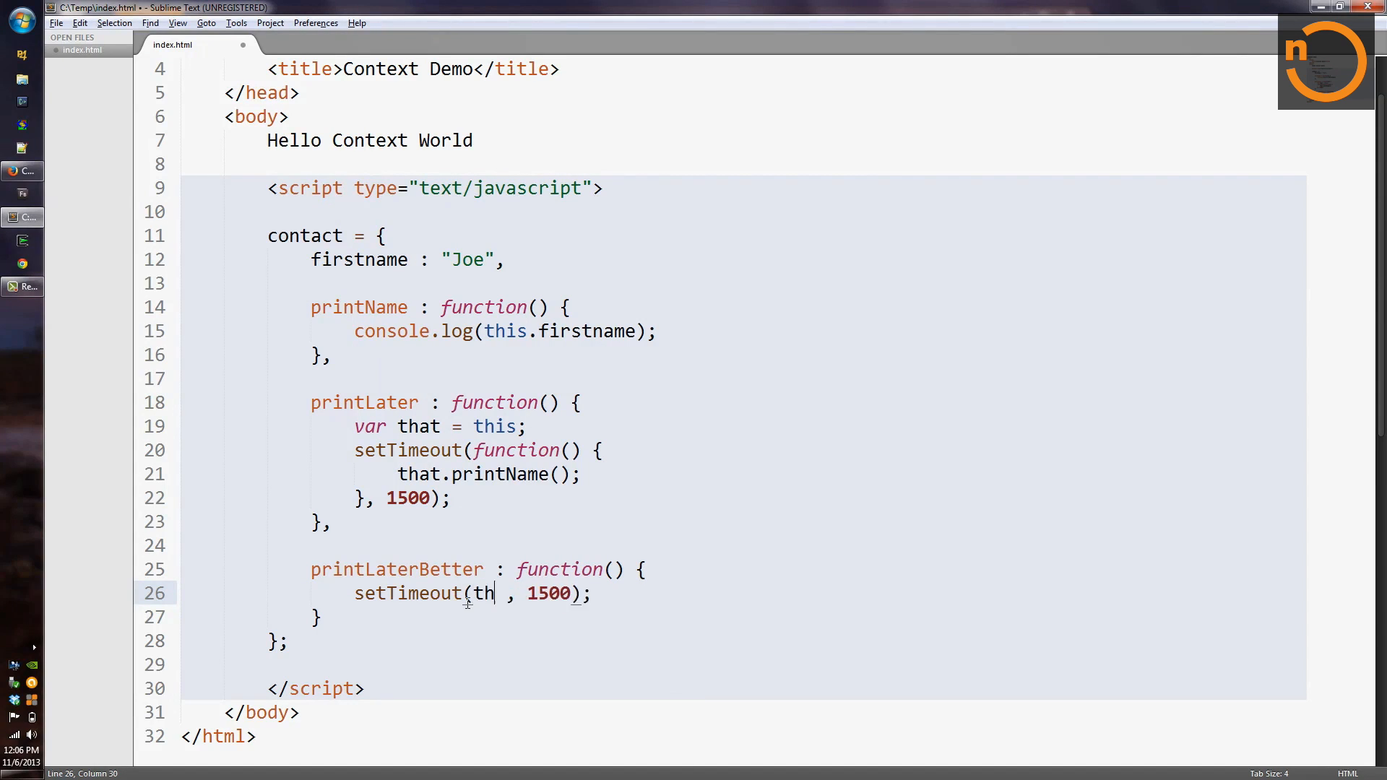
pyautogui.write('is.printName')
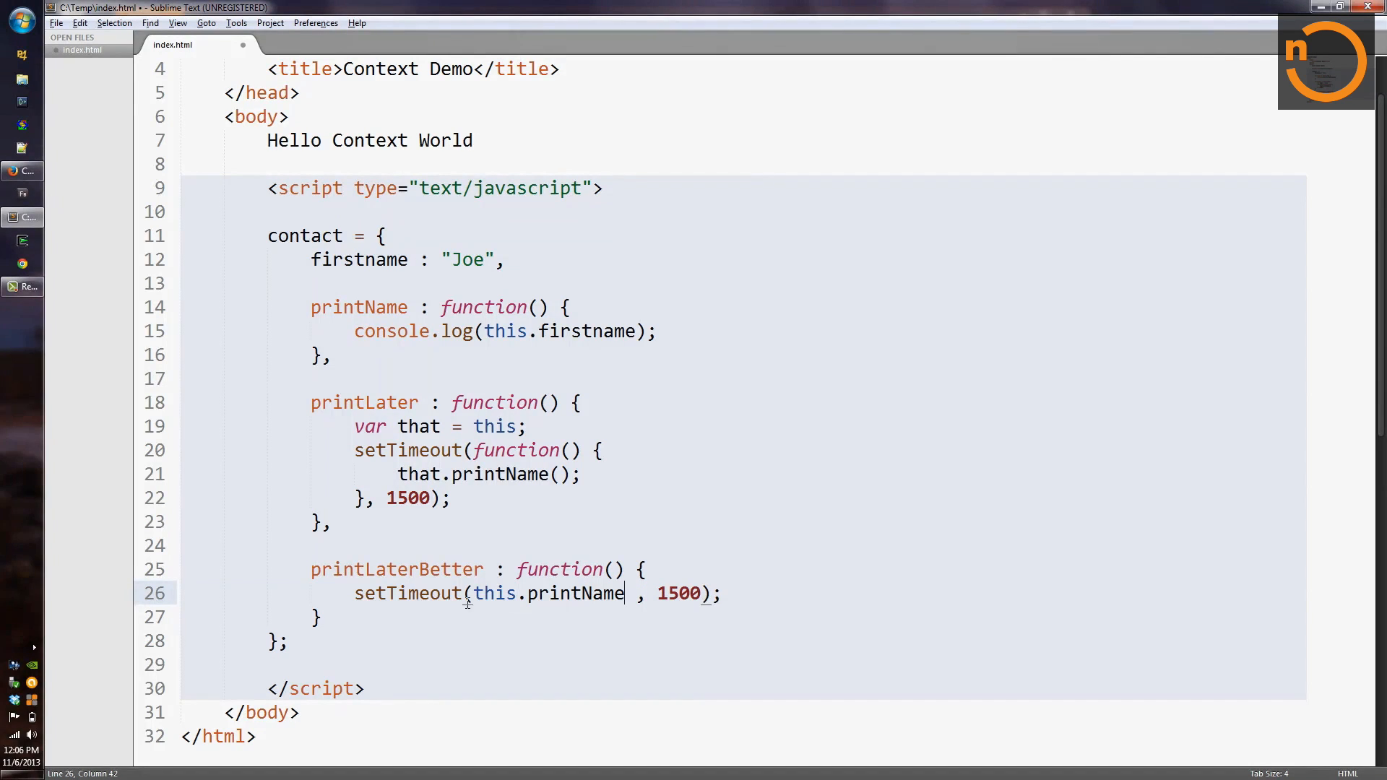
pyautogui.write('.')
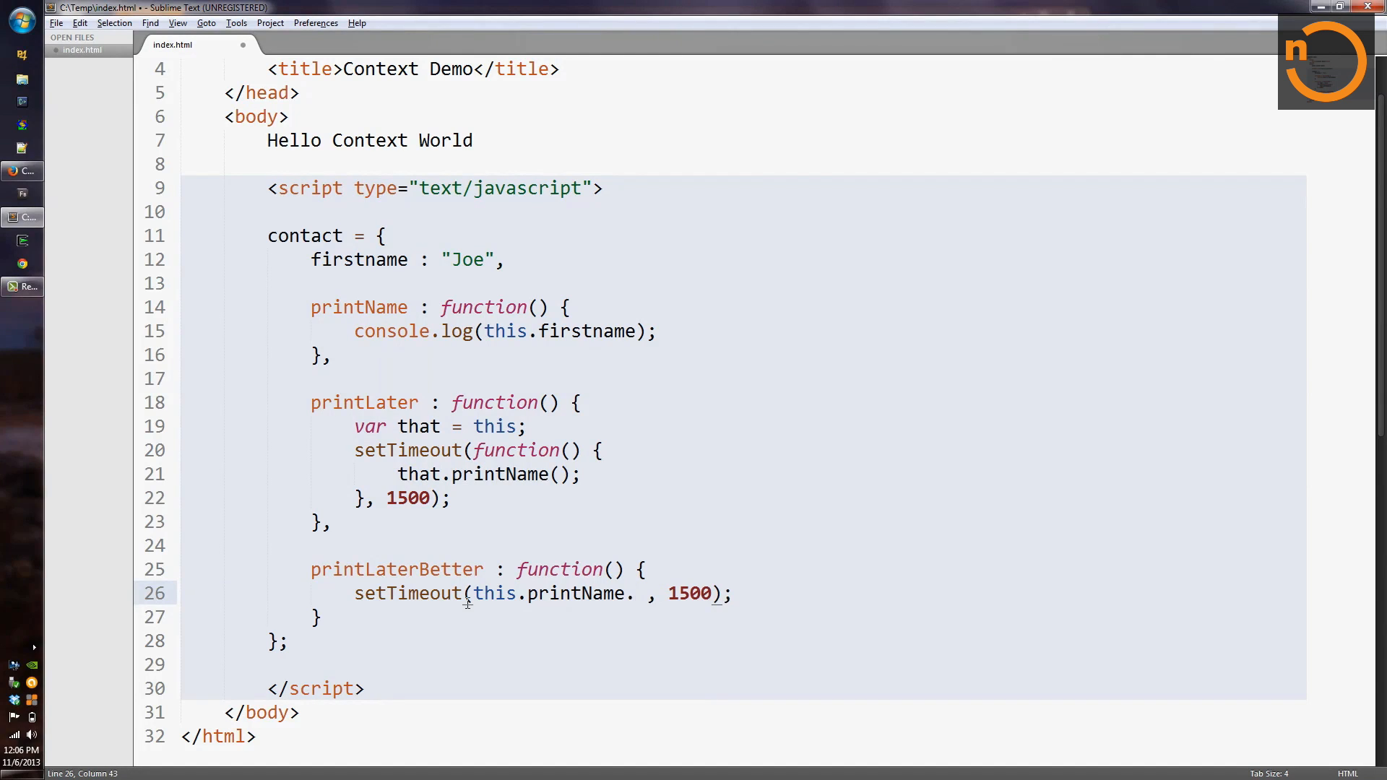
pyautogui.write('bind')
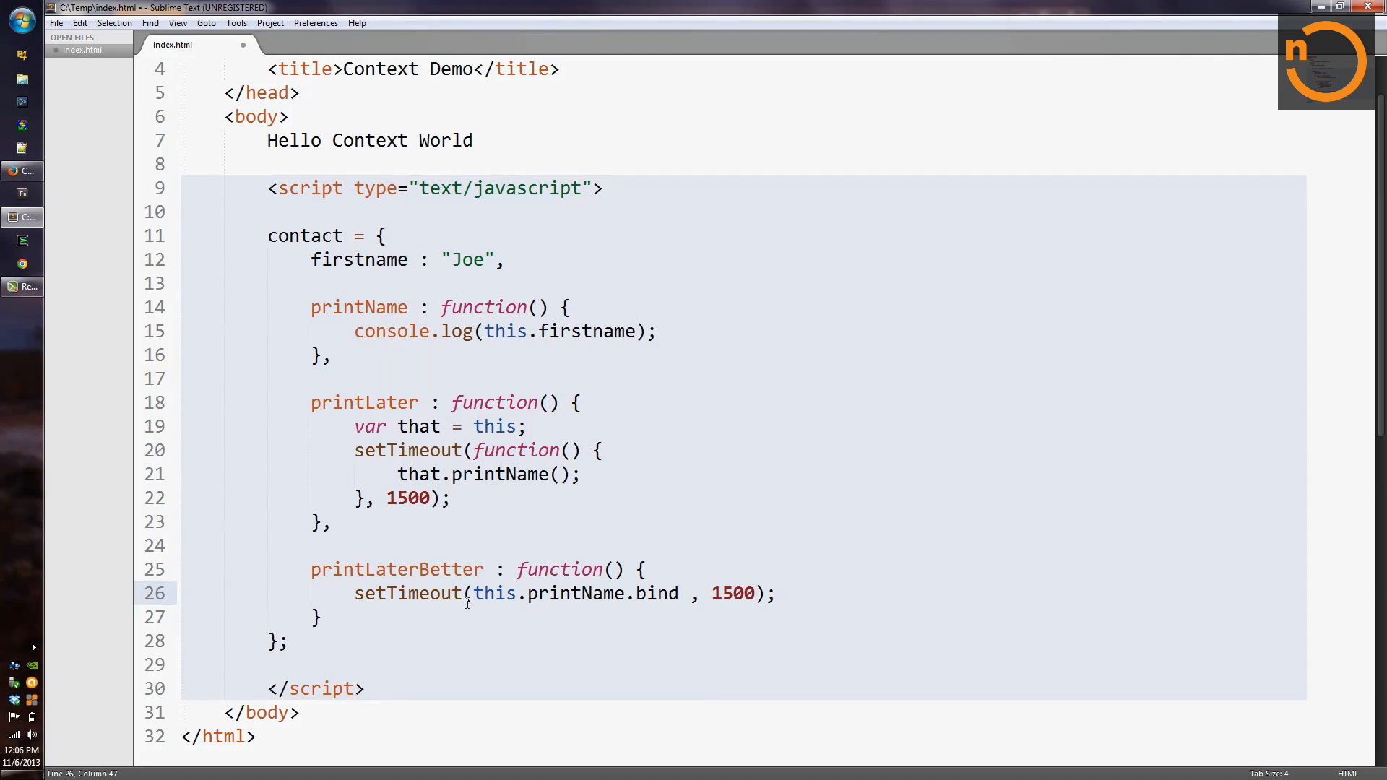
pyautogui.write('(this')
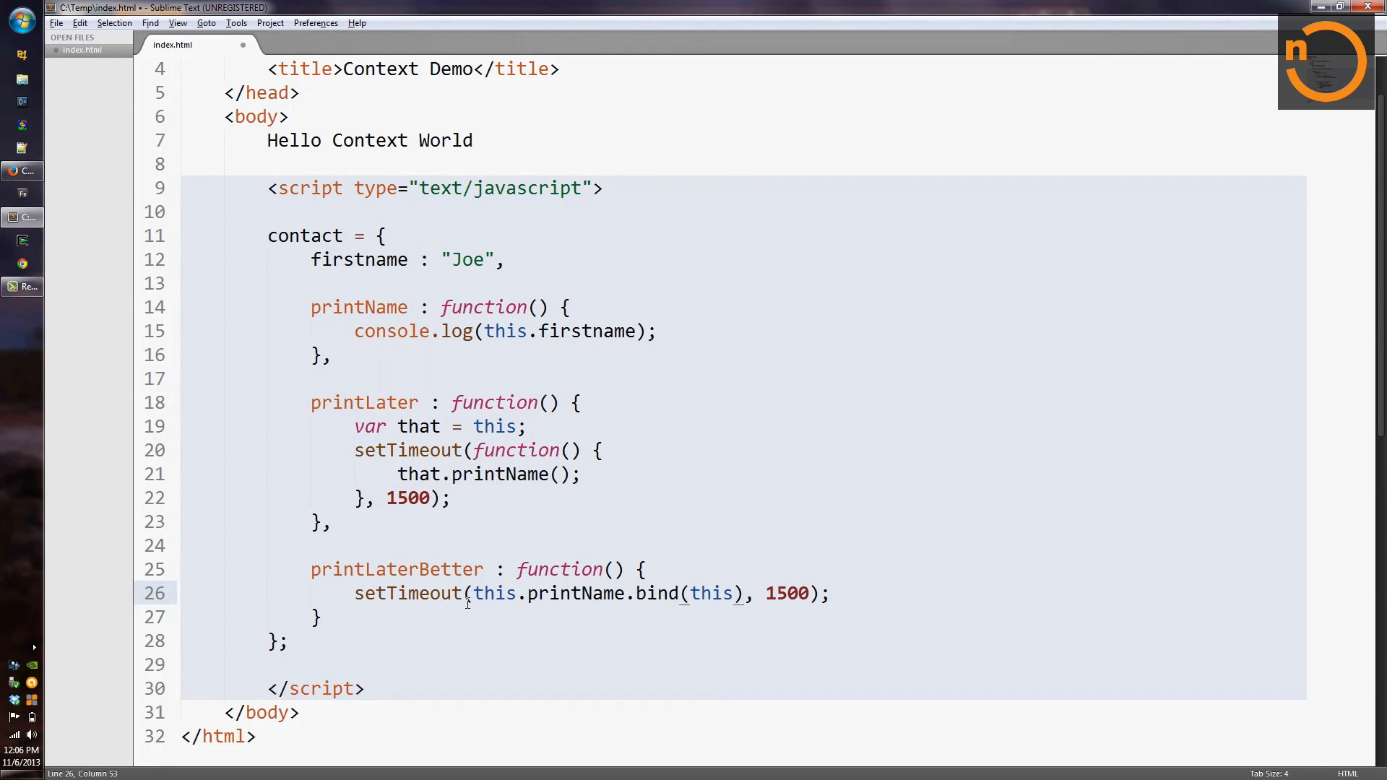
pyautogui.press('ctrl+s')
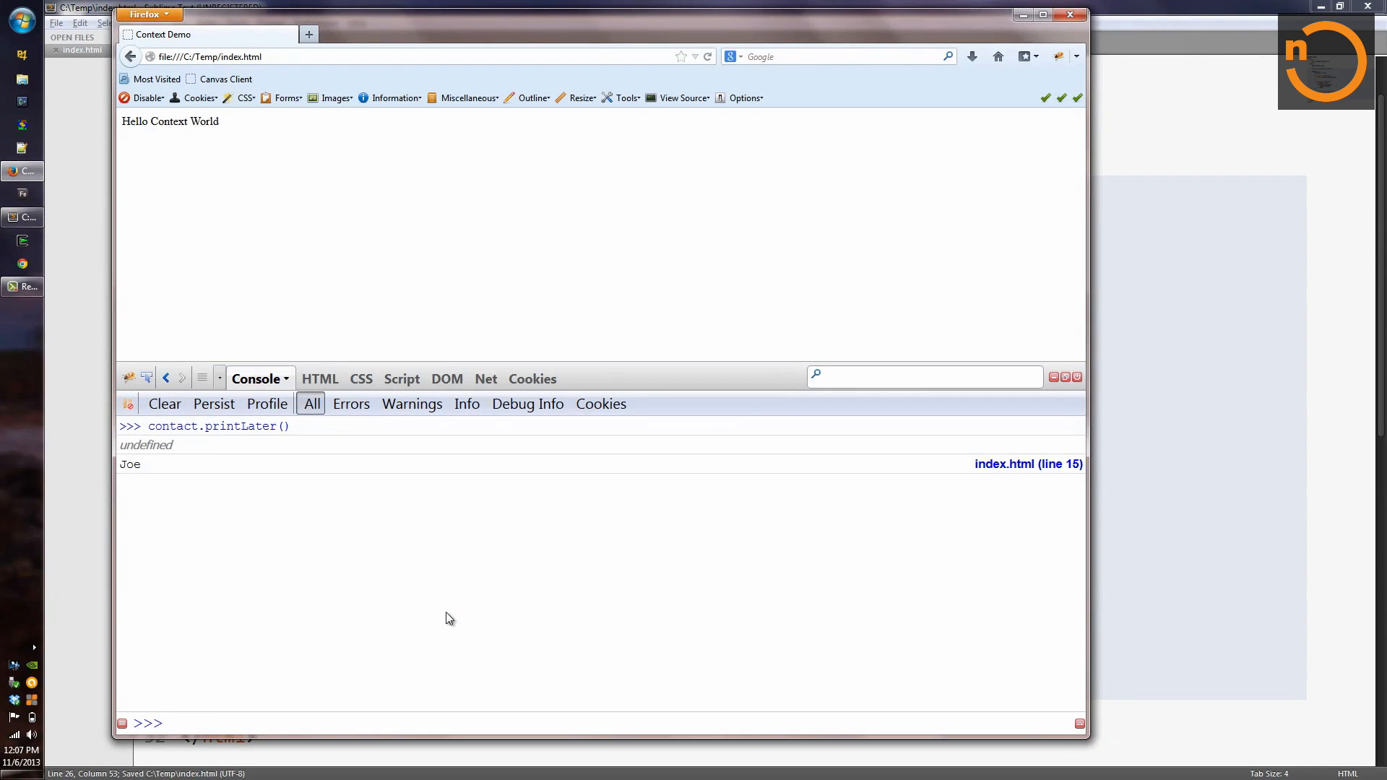
# Type 'contact' to begin a new console command
pyautogui.write('contact')
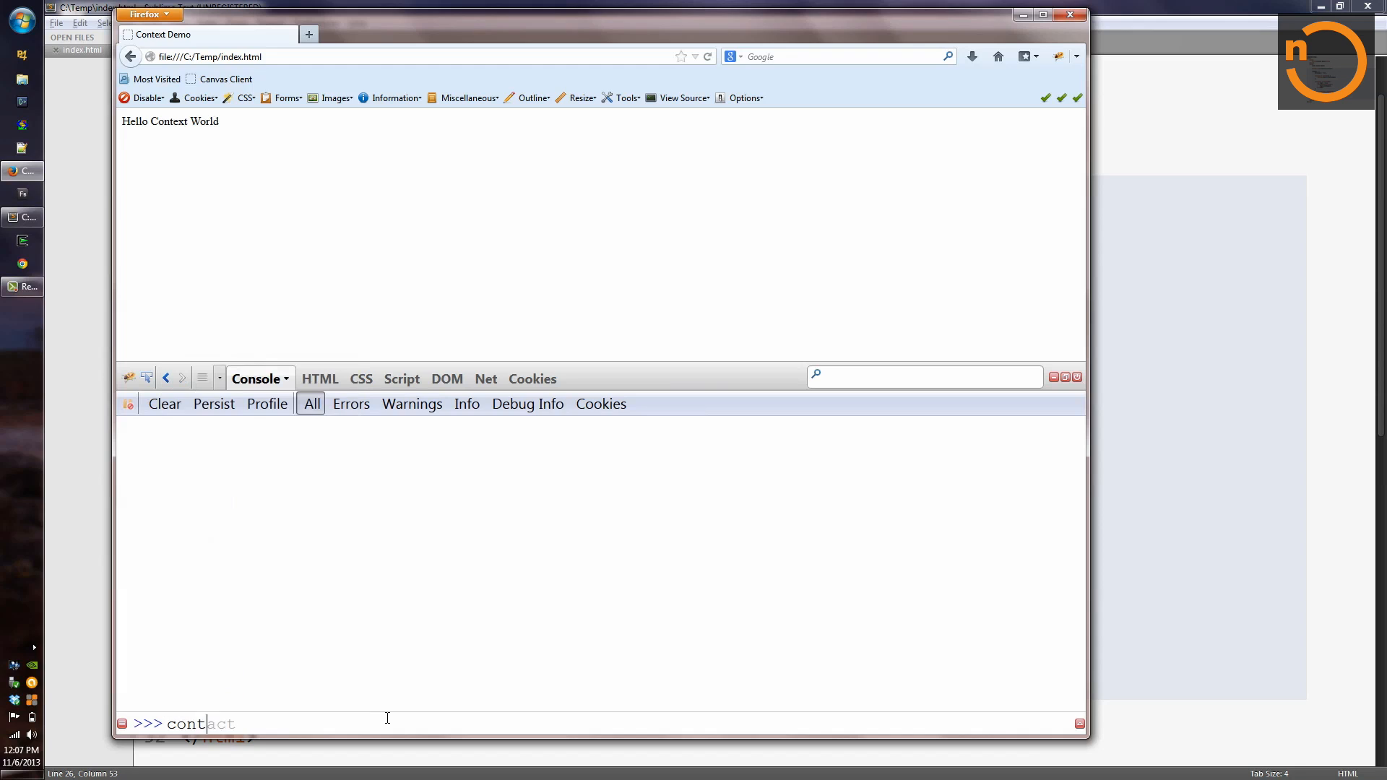